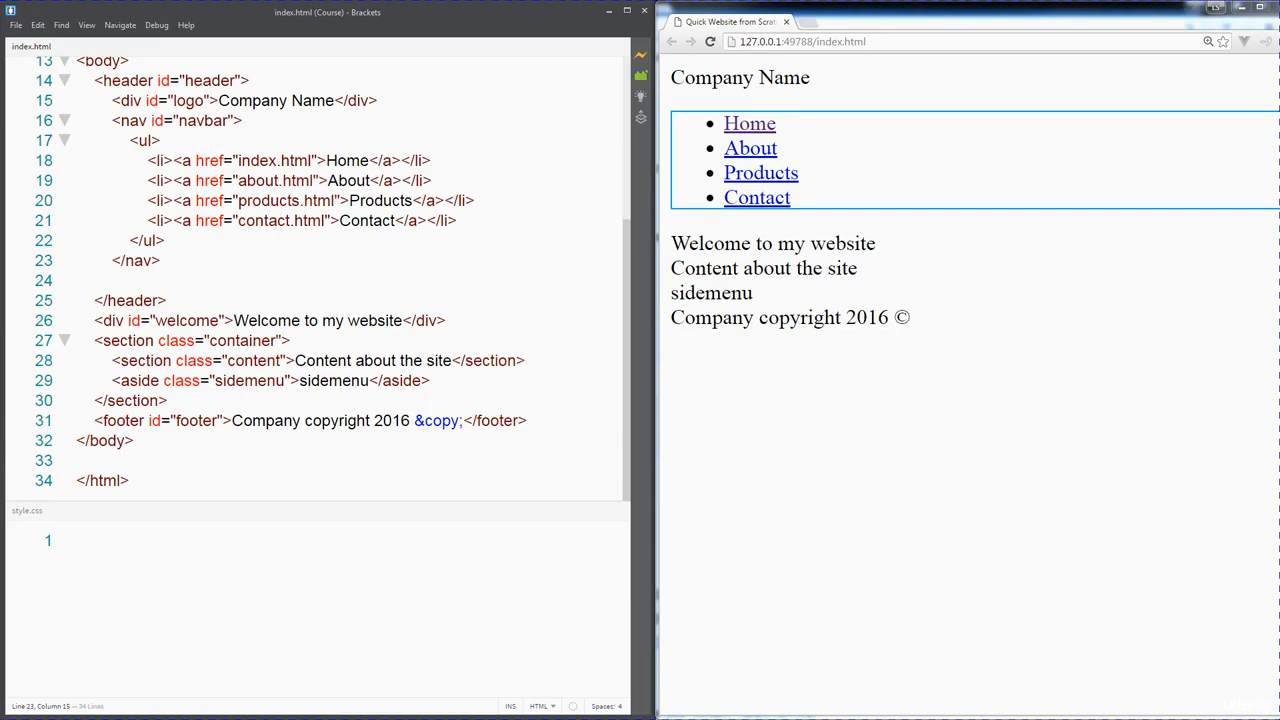
Go from the Bootstrap CSS documentation tab to Bootstrap's Getting started page.
{"action": "left_click", "coordinate": [580, 8]}
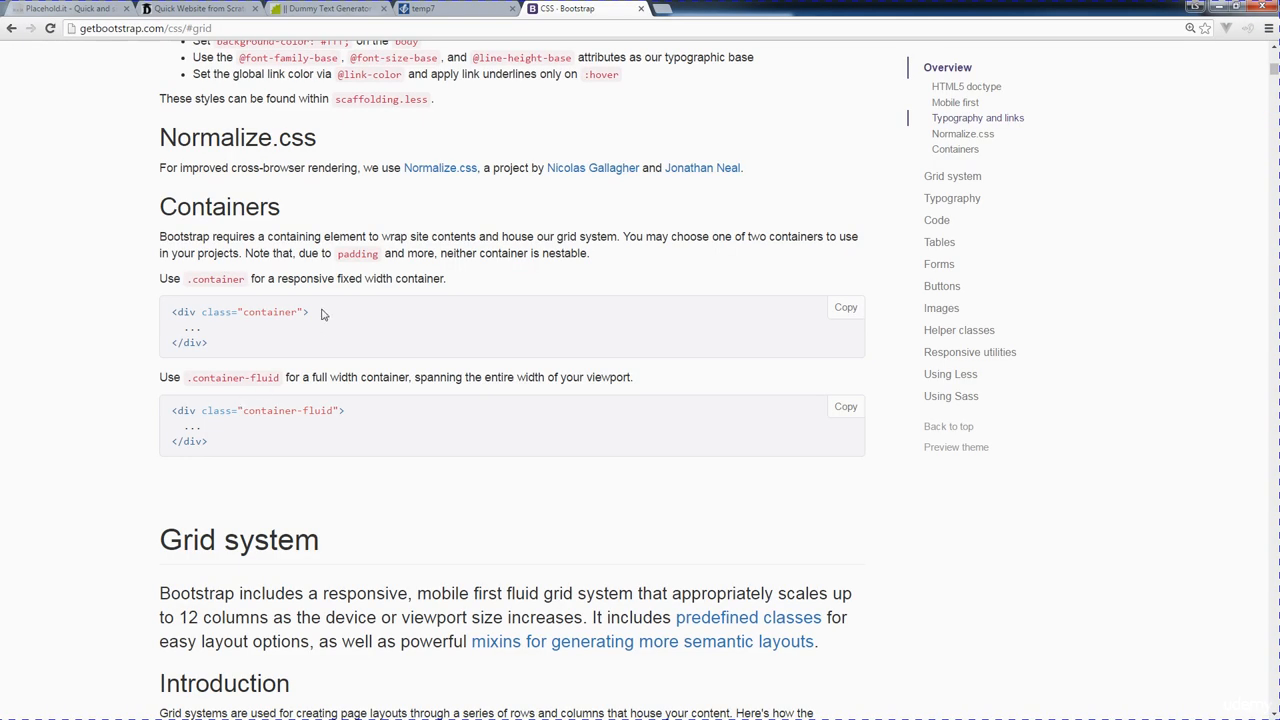
{"action": "scroll", "scroll_direction": "up", "scroll_amount": 3}
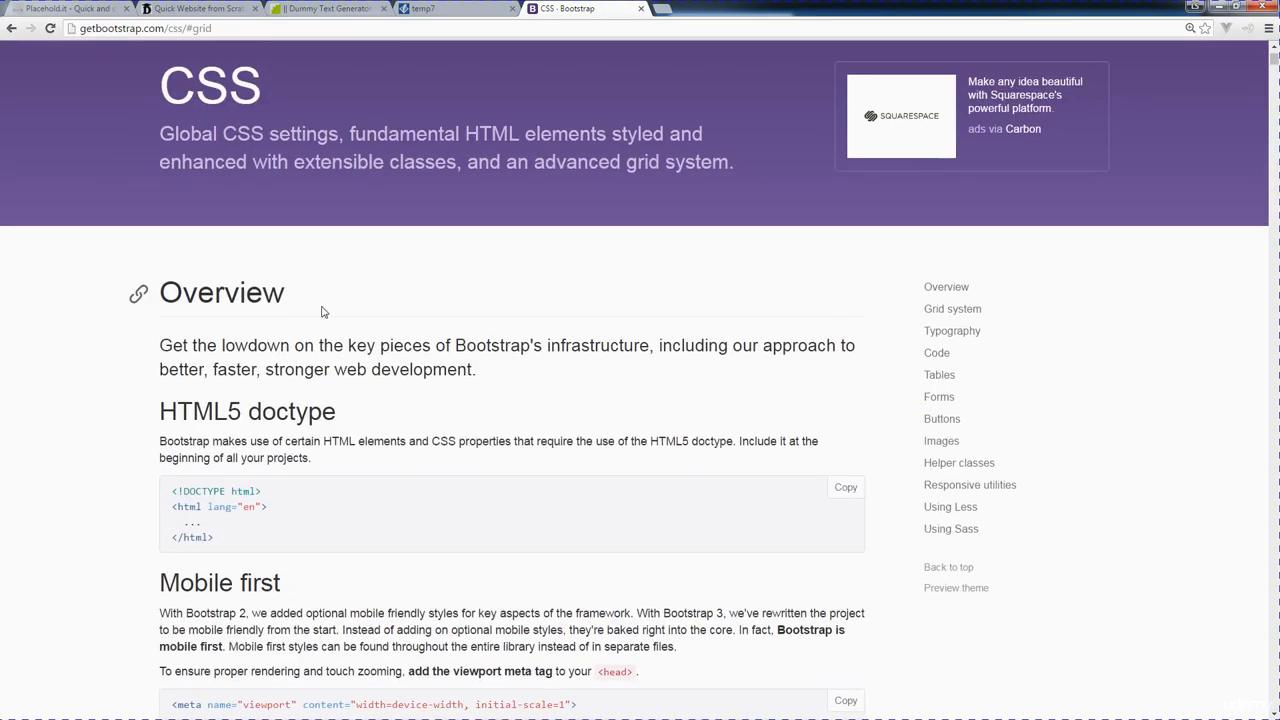
{"action": "scroll", "scroll_direction": "up", "scroll_amount": 3}
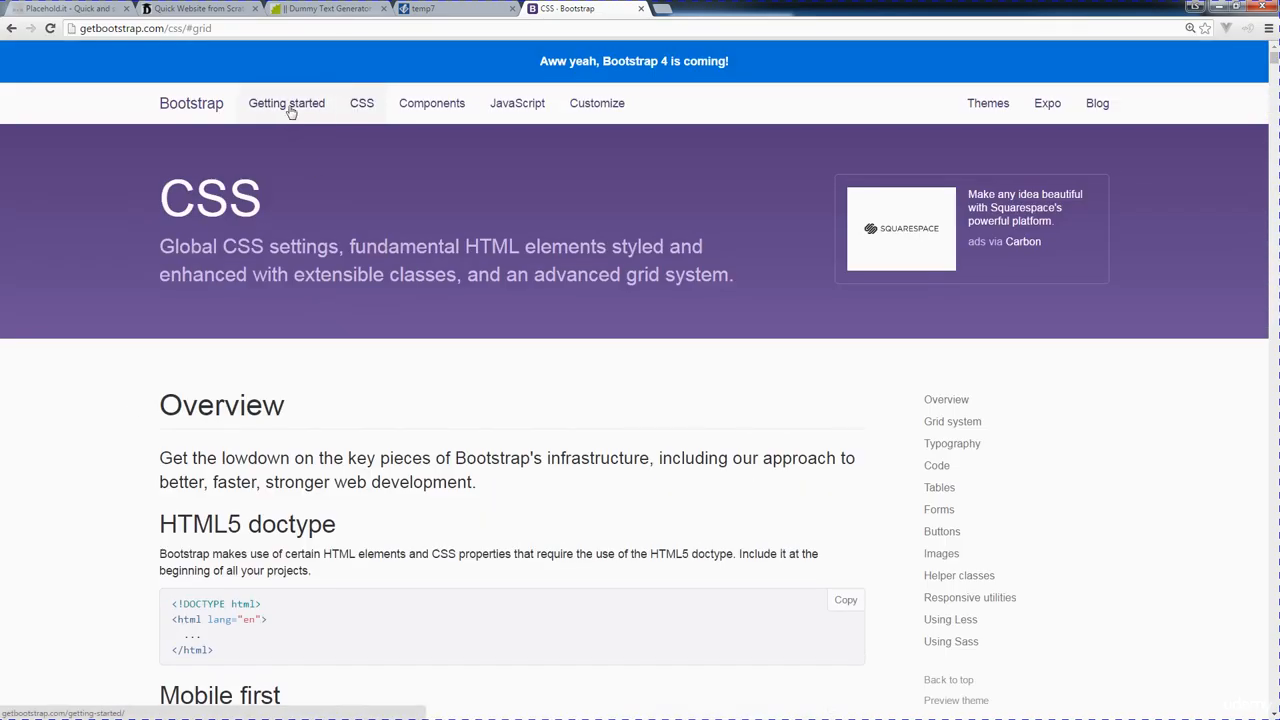
{"action": "left_click", "coordinate": [286, 103]}
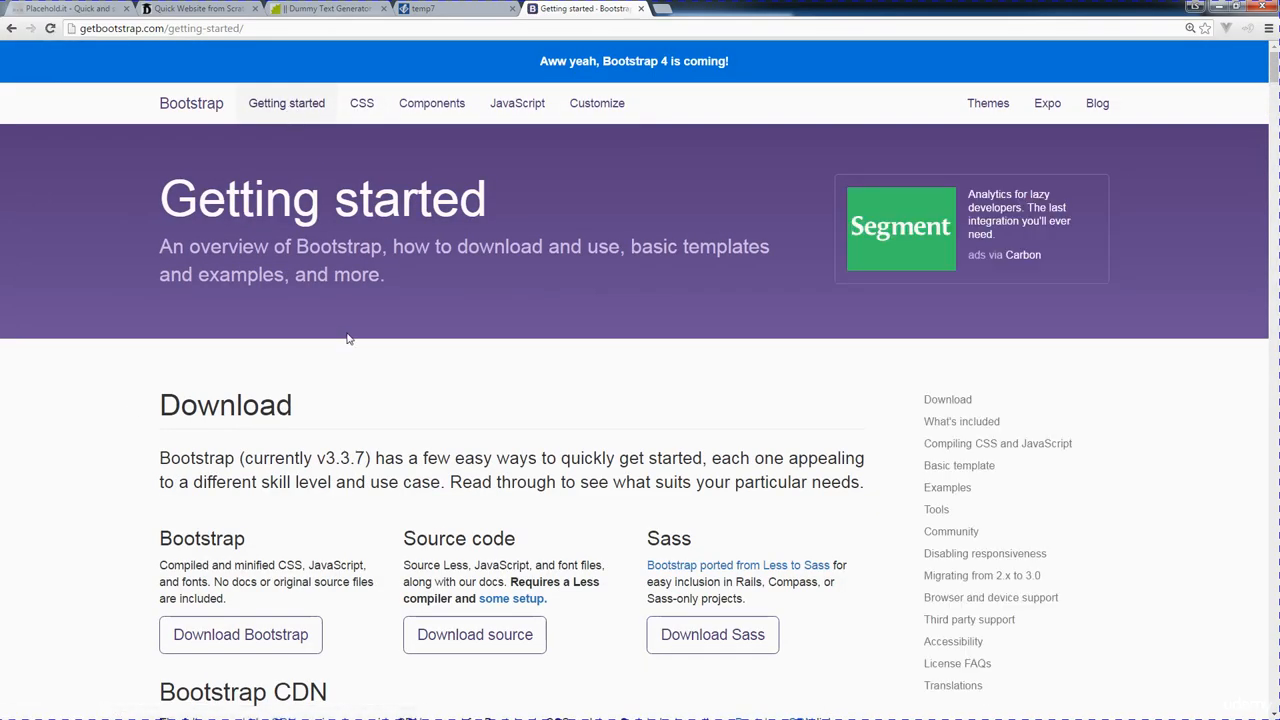
Scroll down the Getting started page to the Bootstrap CDN stylesheet and script links.
{"action": "scroll", "scroll_direction": "down", "scroll_amount": 3}
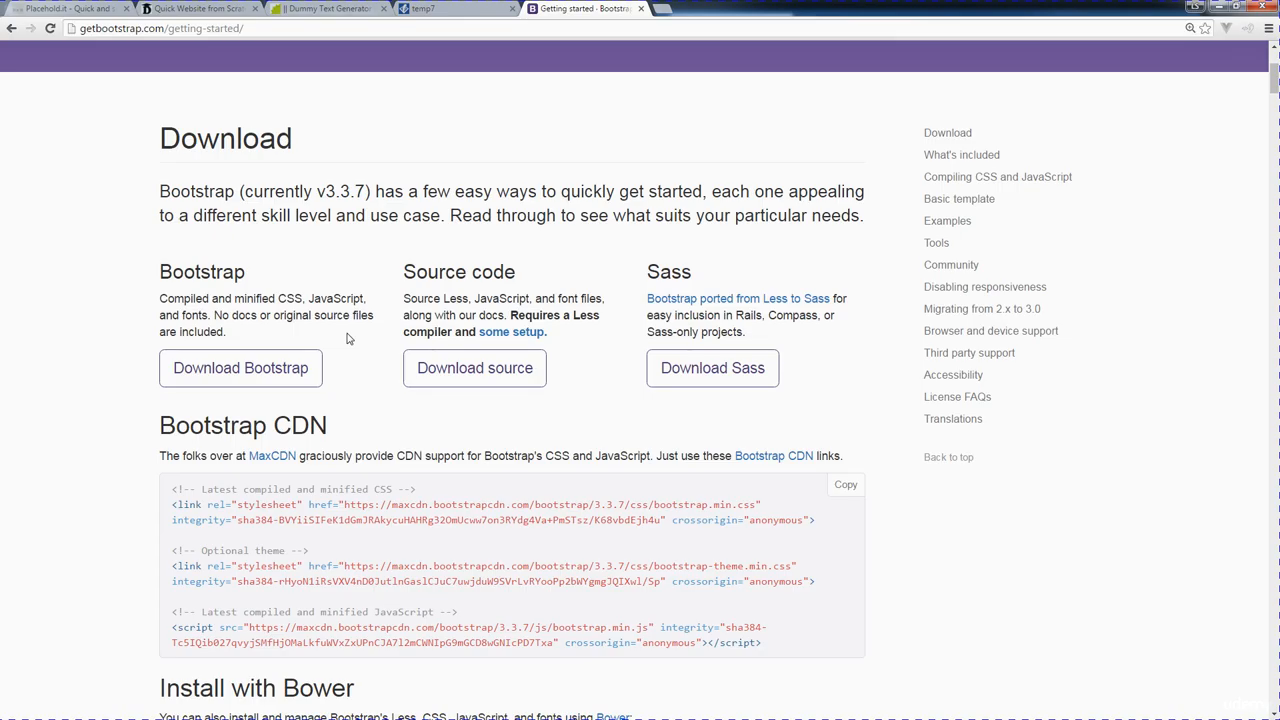
{"action": "mouse_move", "coordinate": [338, 476]}
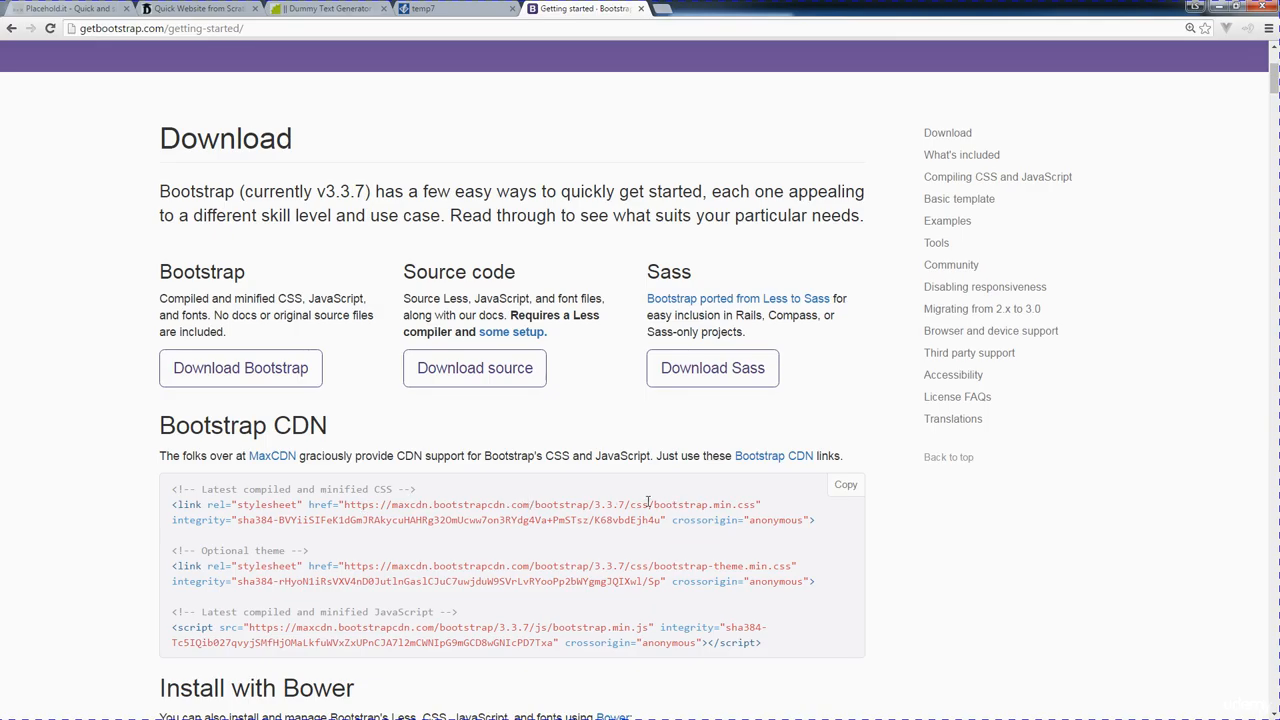
{"action": "mouse_move", "coordinate": [610, 615]}
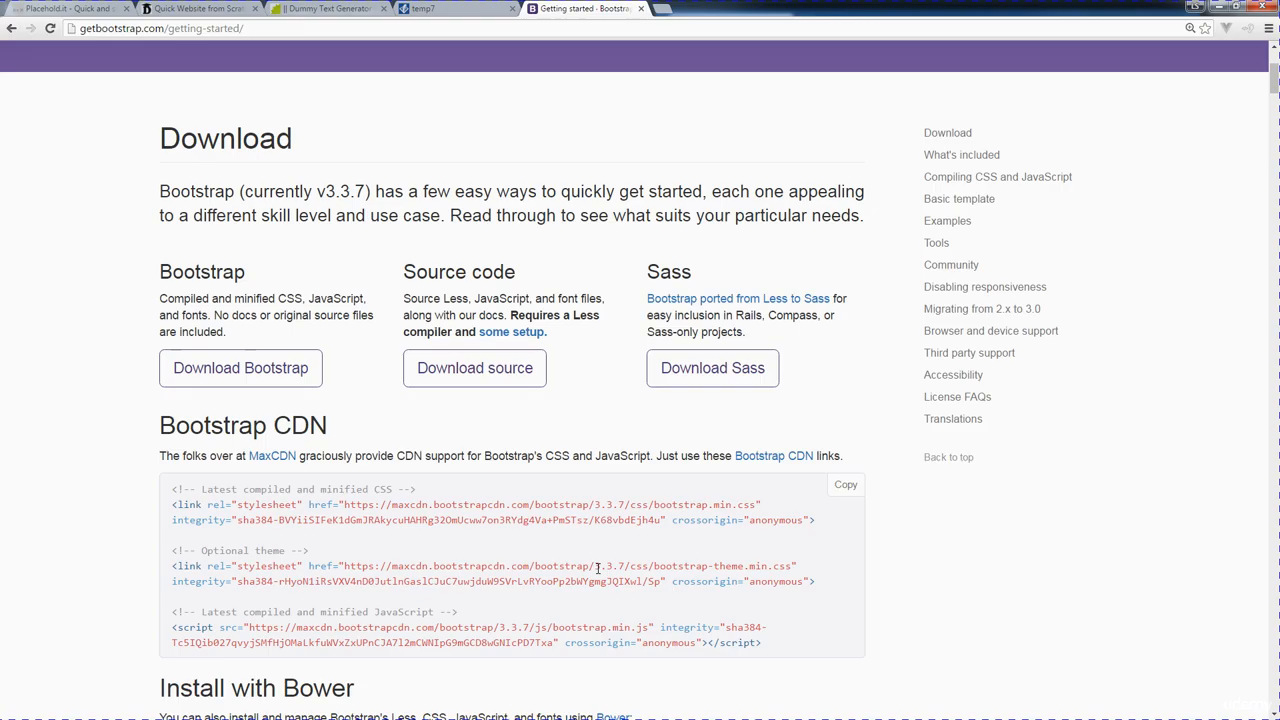
{"action": "mouse_move", "coordinate": [367, 498]}
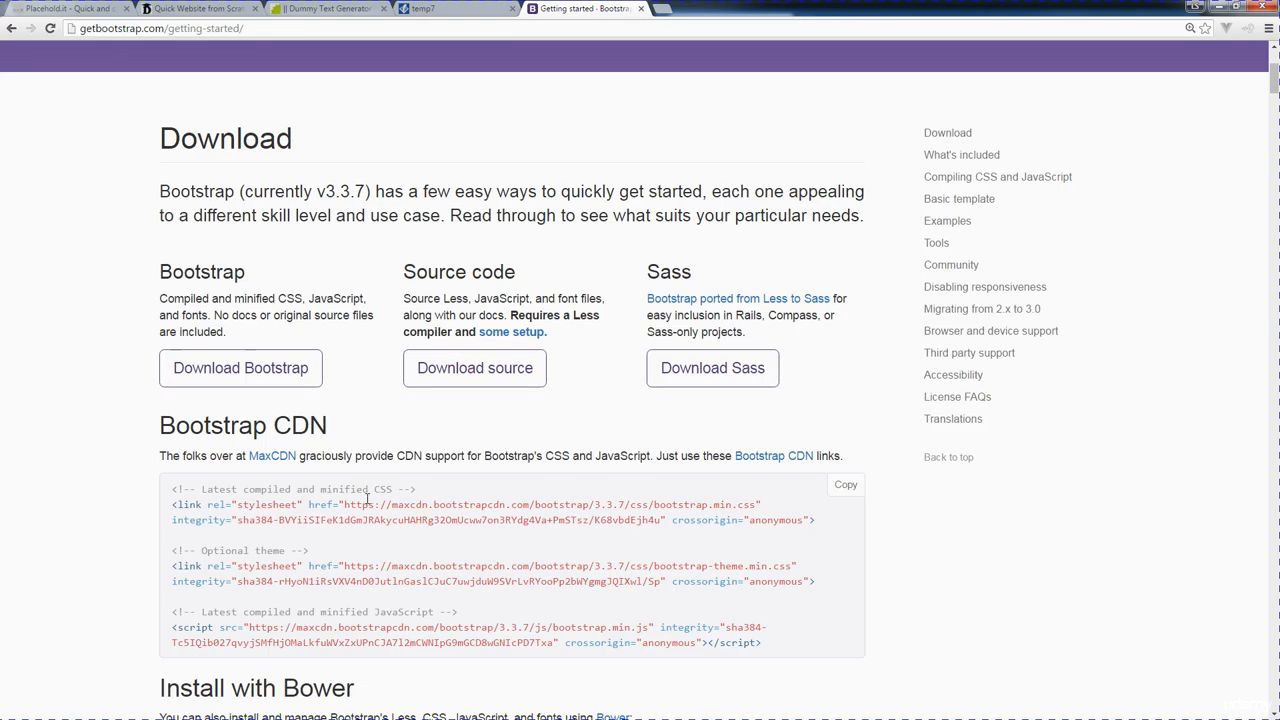
{"action": "mouse_move", "coordinate": [355, 495]}
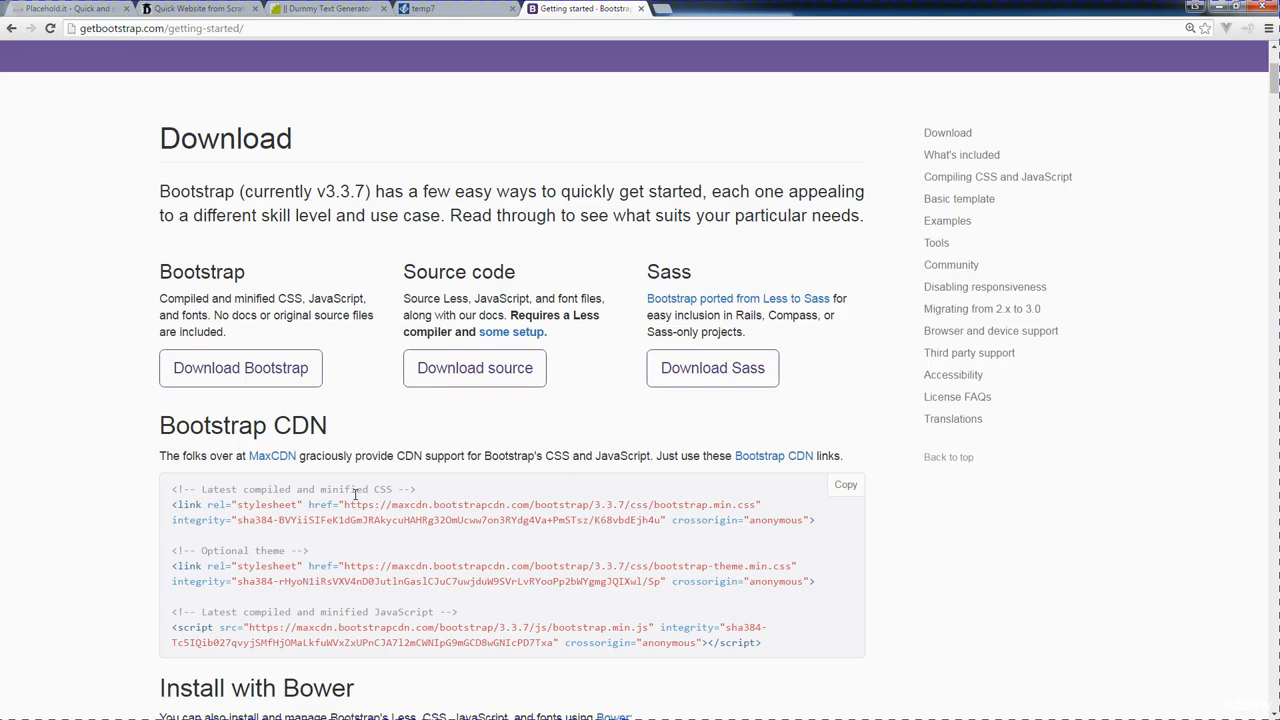
{"action": "mouse_move", "coordinate": [783, 539]}
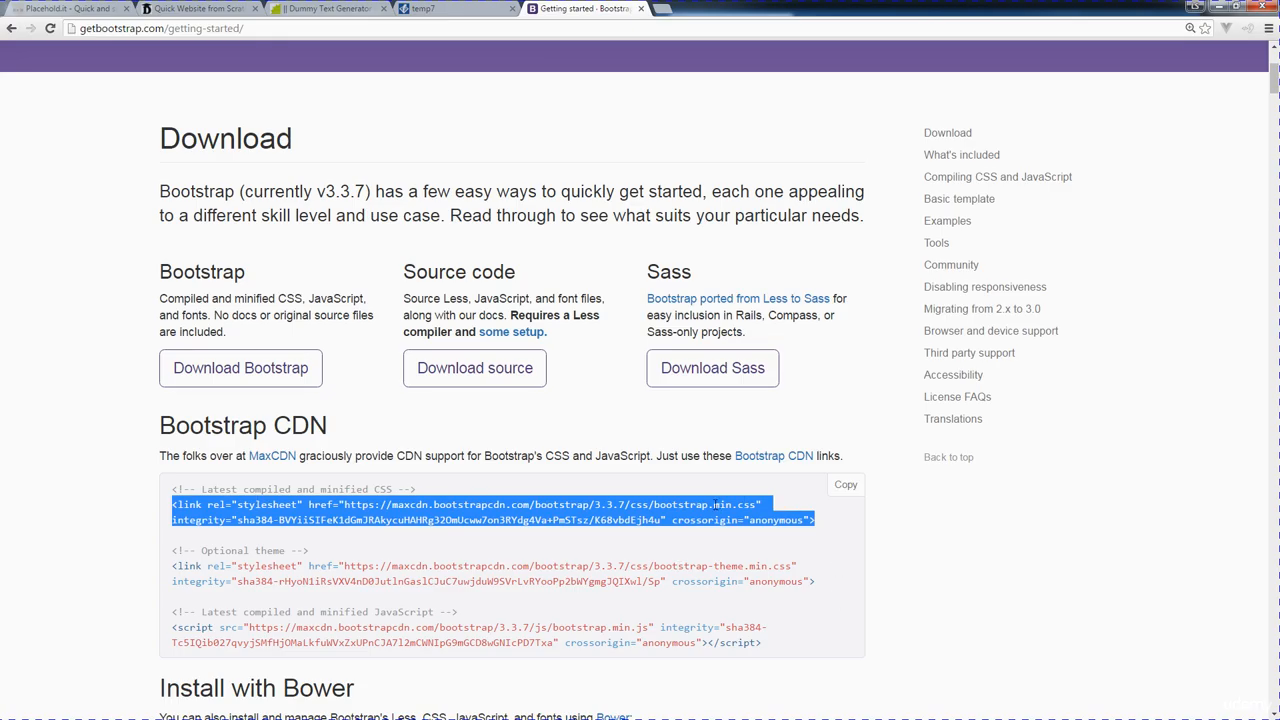
{"action": "mouse_move", "coordinate": [470, 483]}
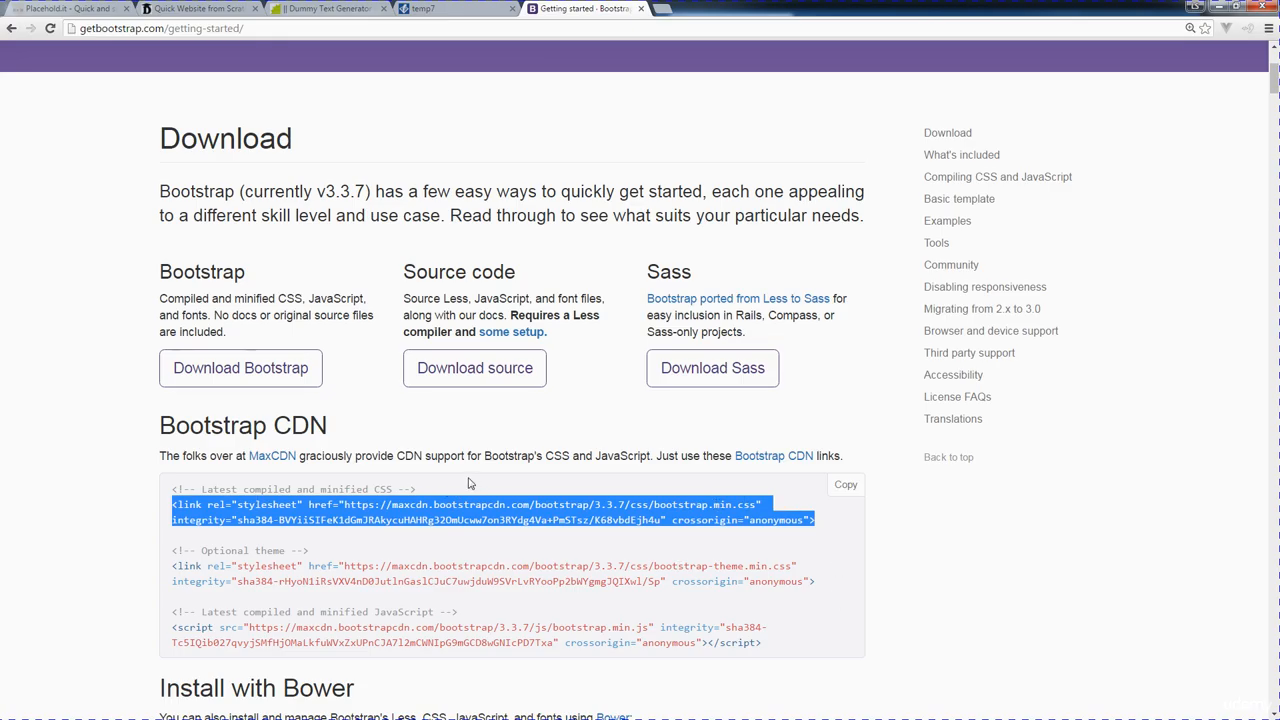
{"action": "mouse_move", "coordinate": [425, 497]}
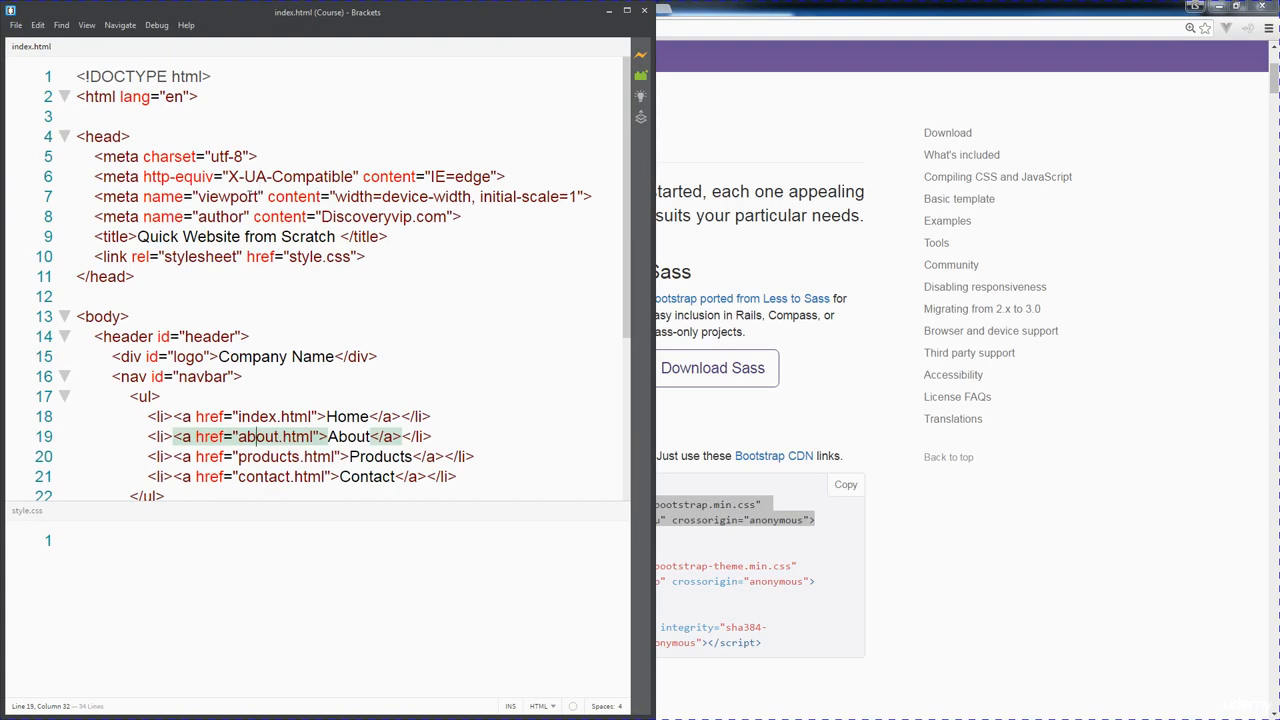
Place the cursor in index.html's head above the style.css link and check the surrounding code.
{"action": "left_click", "coordinate": [388, 236]}
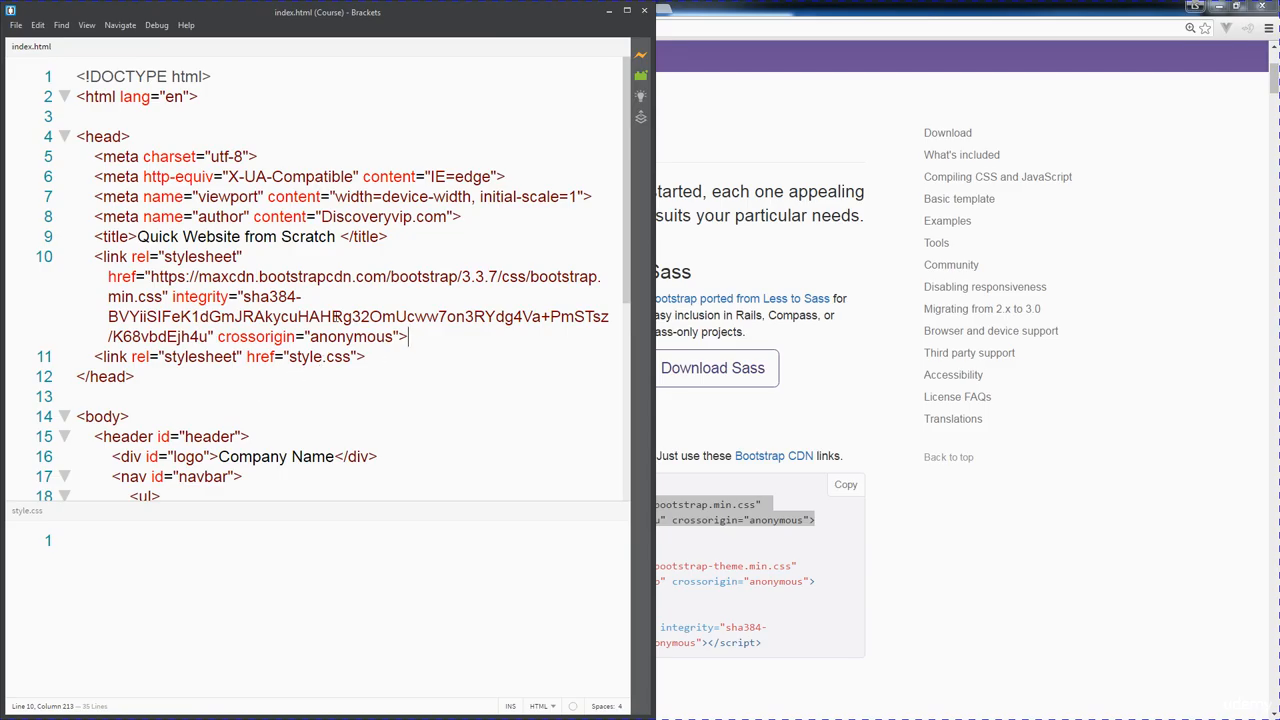
{"action": "scroll", "scroll_direction": "down", "scroll_amount": 3}
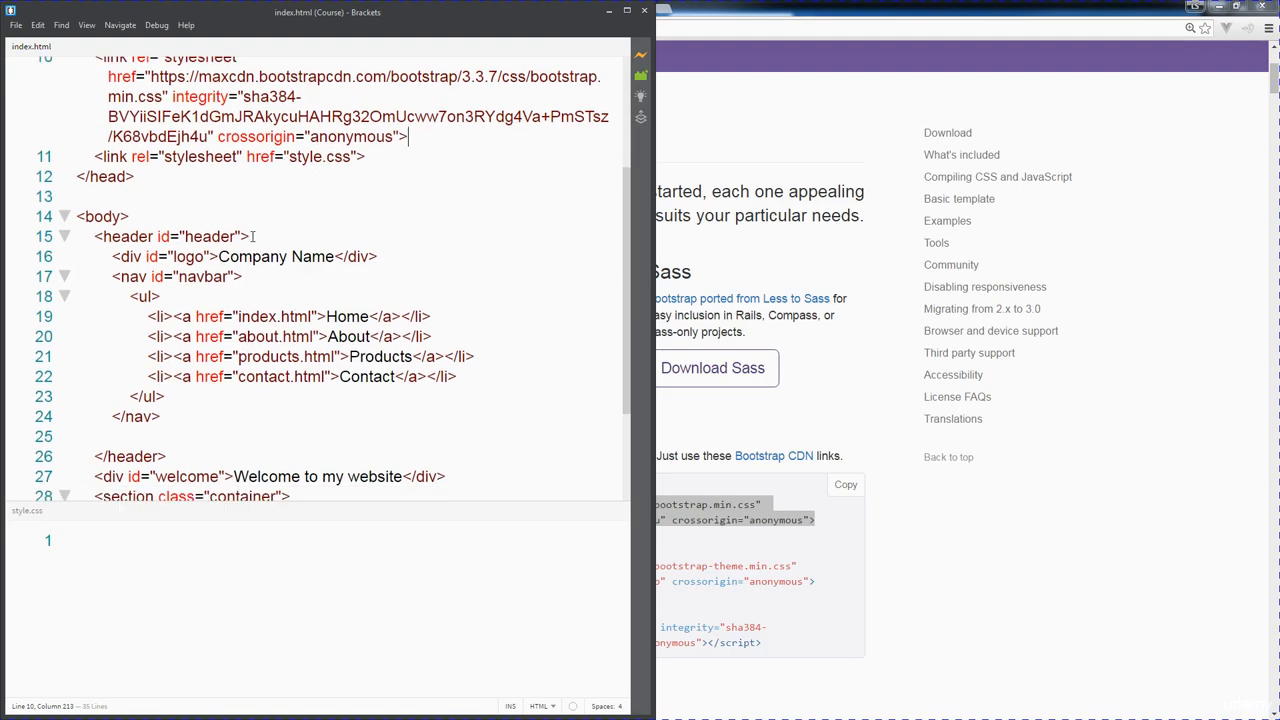
{"action": "scroll", "scroll_direction": "up", "scroll_amount": 3}
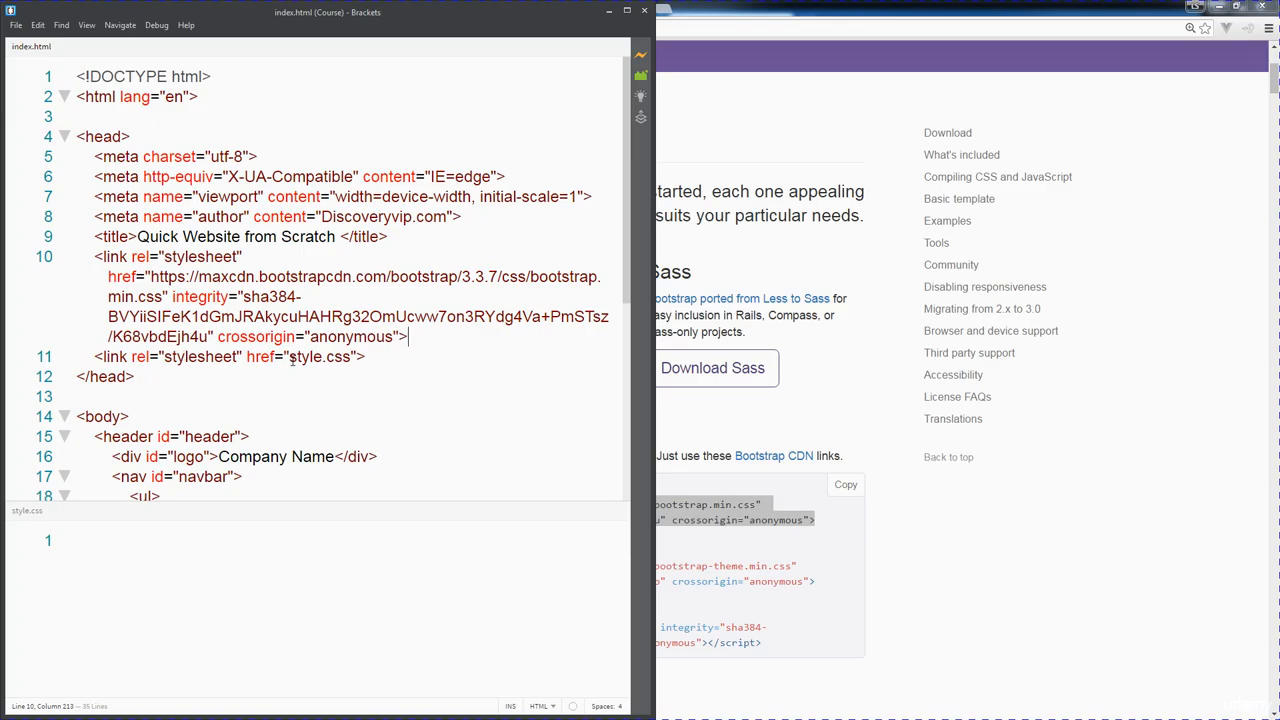
{"action": "scroll", "scroll_direction": "down", "scroll_amount": 3}
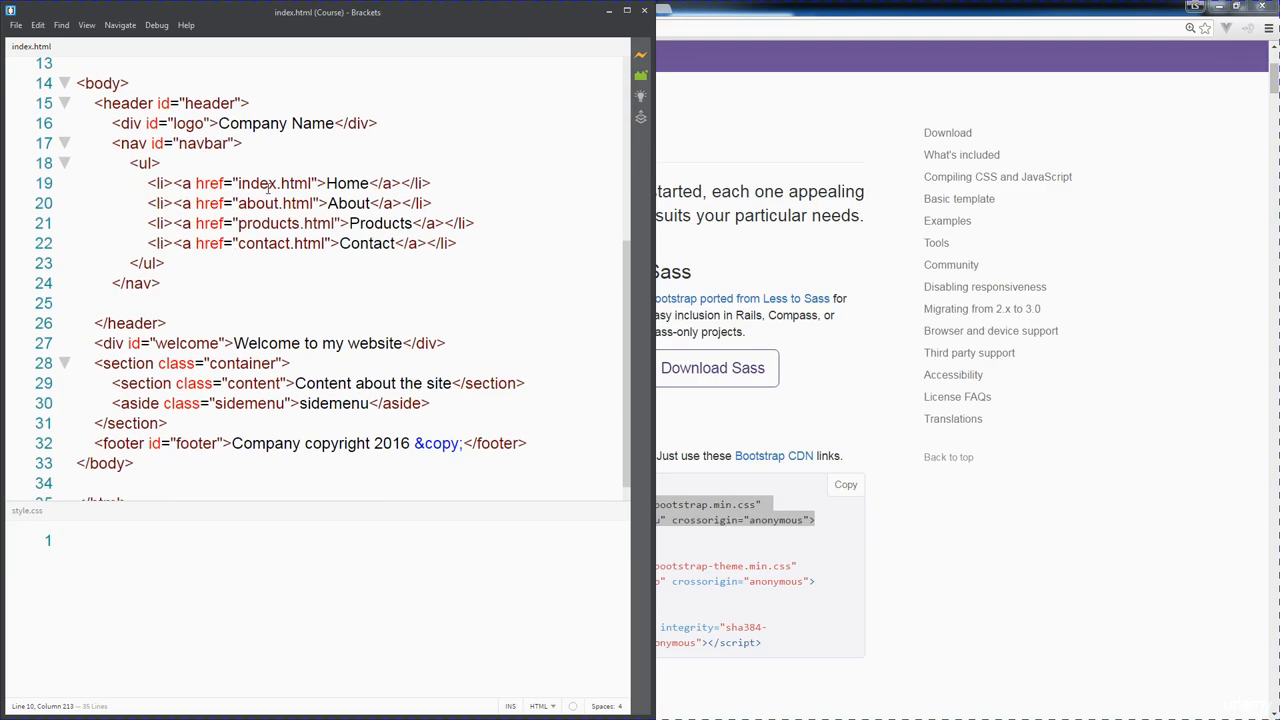
{"action": "scroll", "scroll_direction": "up", "scroll_amount": 3}
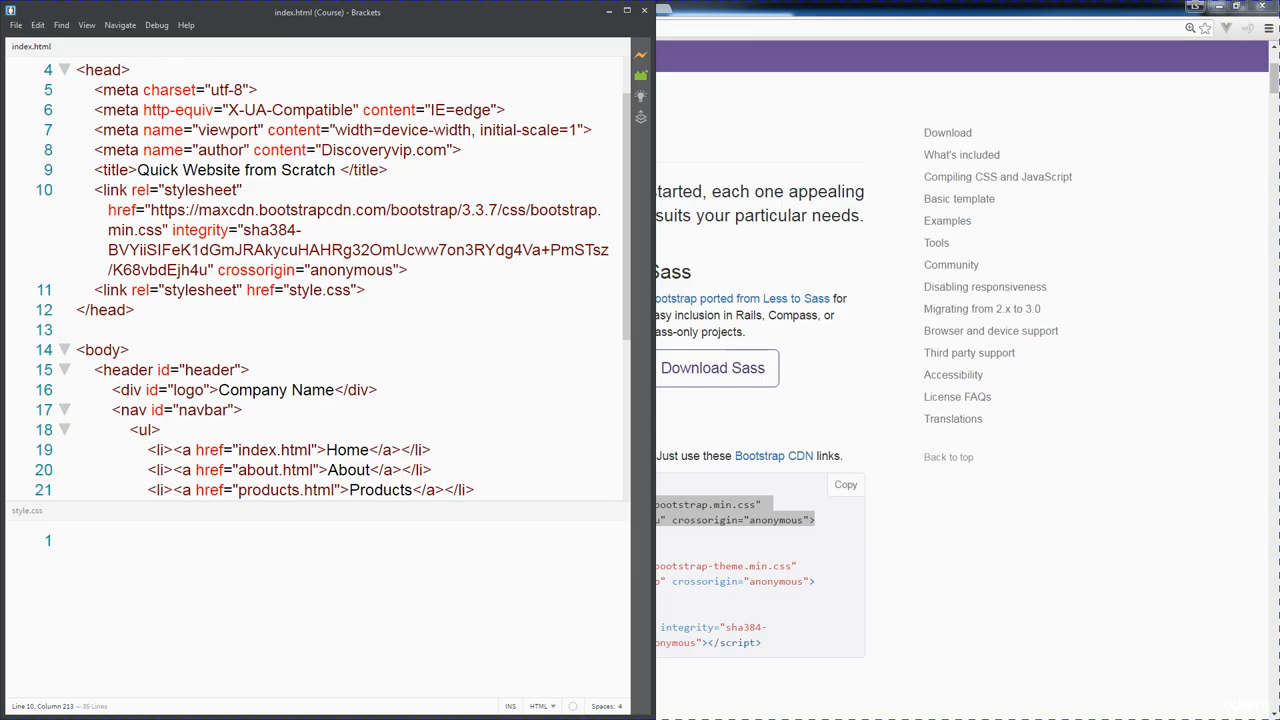
{"action": "mouse_move", "coordinate": [841, 424]}
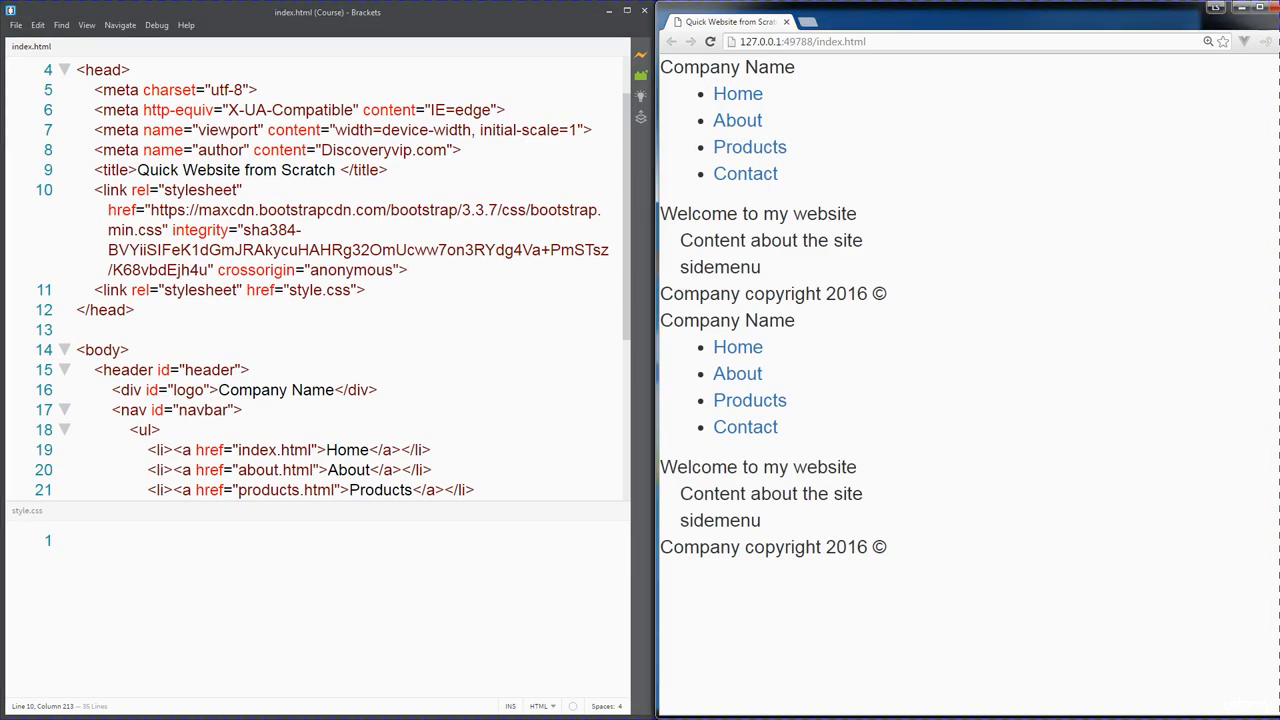
{"action": "left_click", "coordinate": [710, 41]}
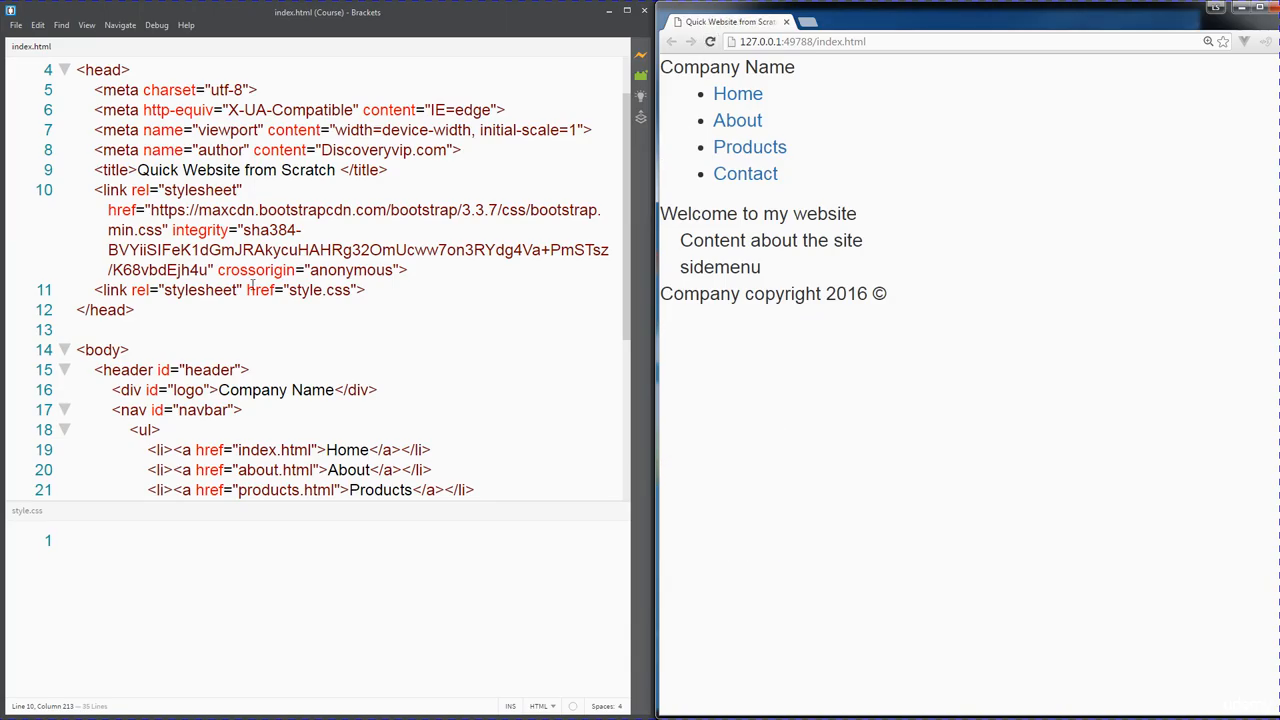
{"action": "scroll", "scroll_direction": "down", "scroll_amount": 3}
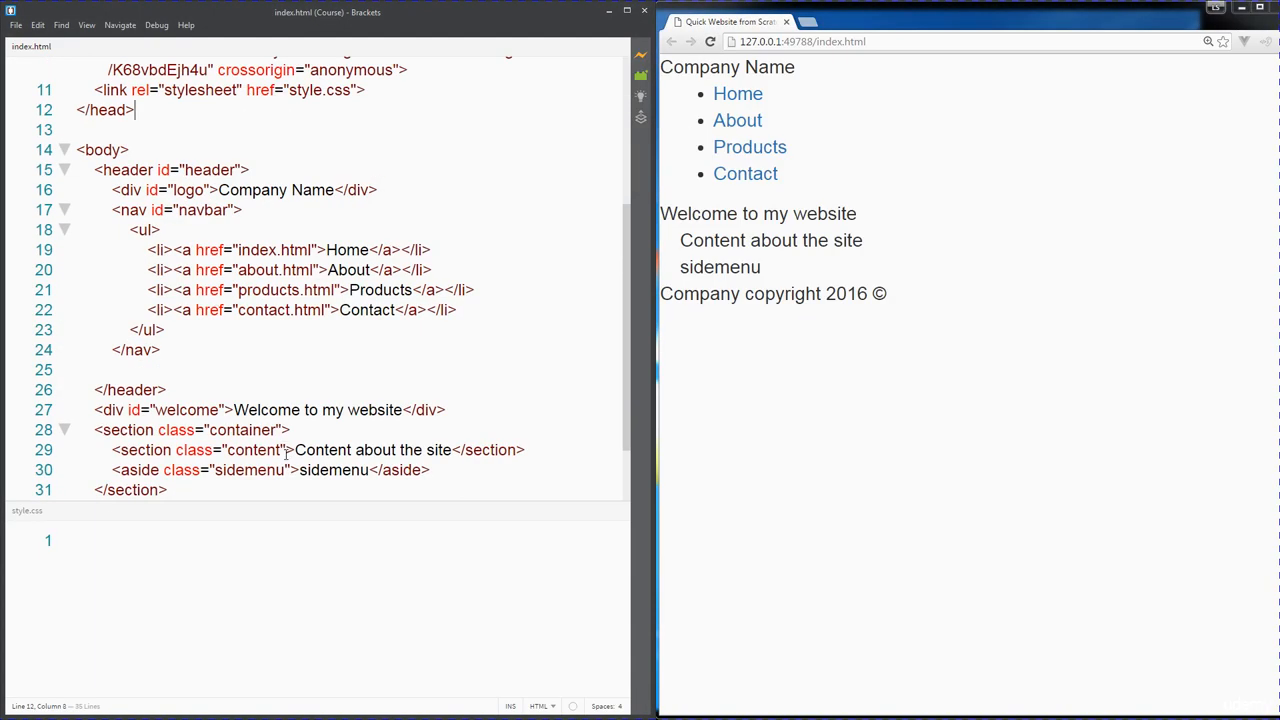
{"action": "double_click", "coordinate": [241, 429]}
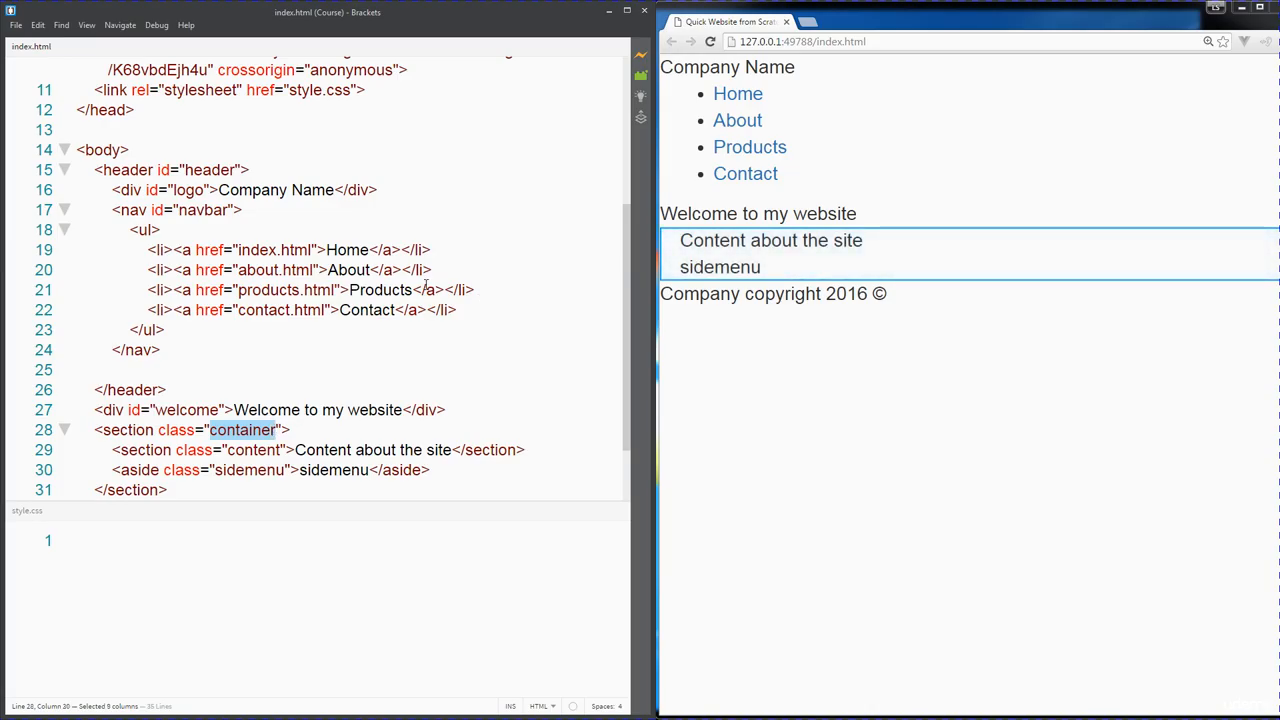
{"action": "mouse_move", "coordinate": [575, 330]}
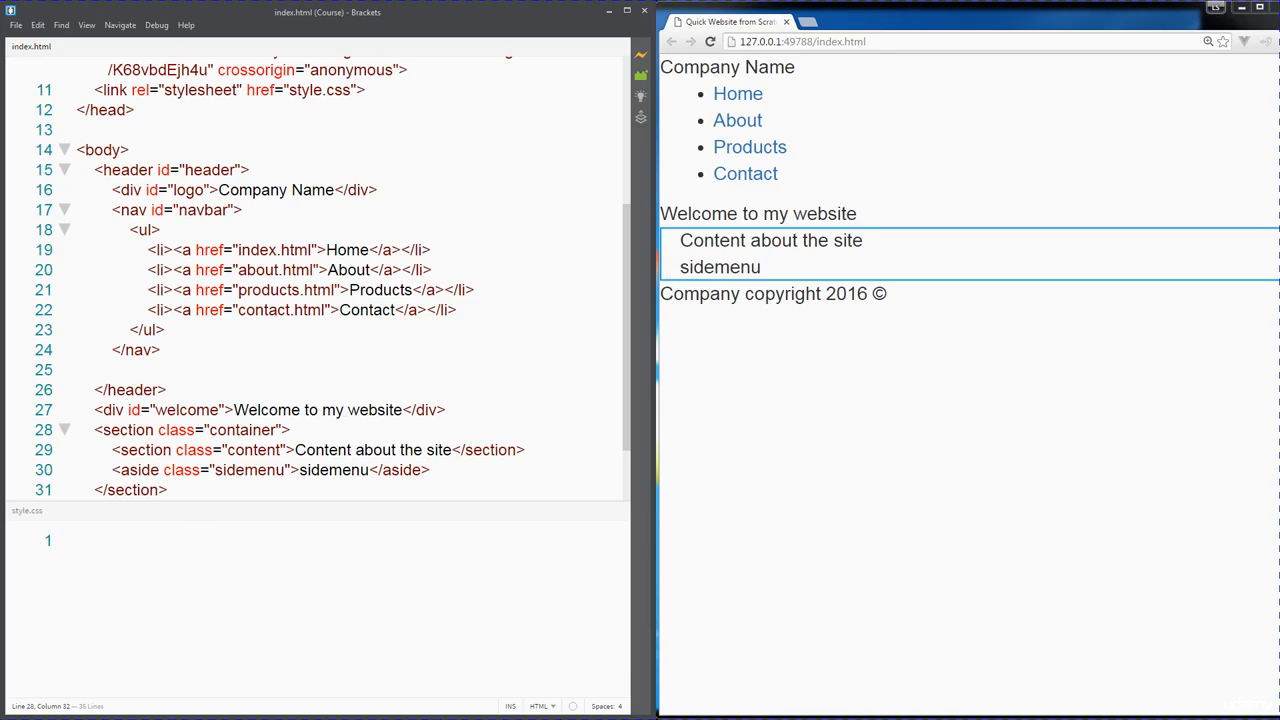
Open Chrome Developer Tools on the localhost page via the right-click Inspect option.
{"action": "right_click", "coordinate": [605, 285]}
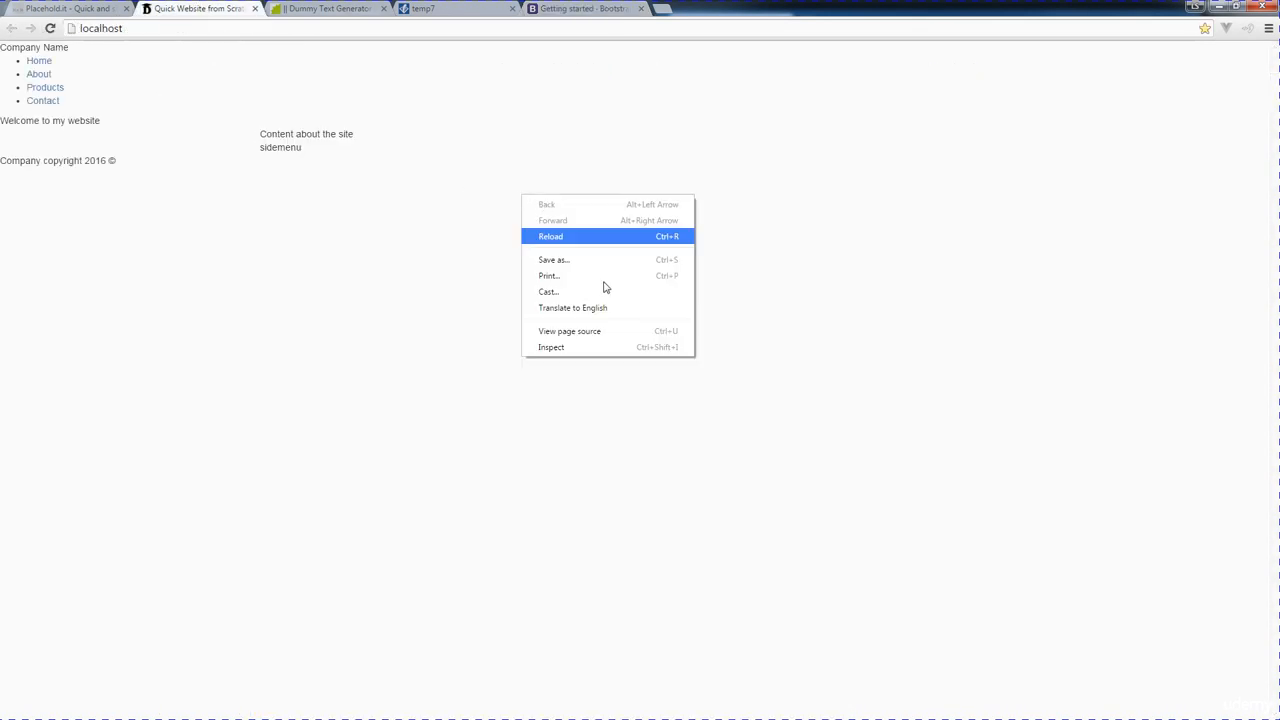
{"action": "left_click", "coordinate": [551, 347]}
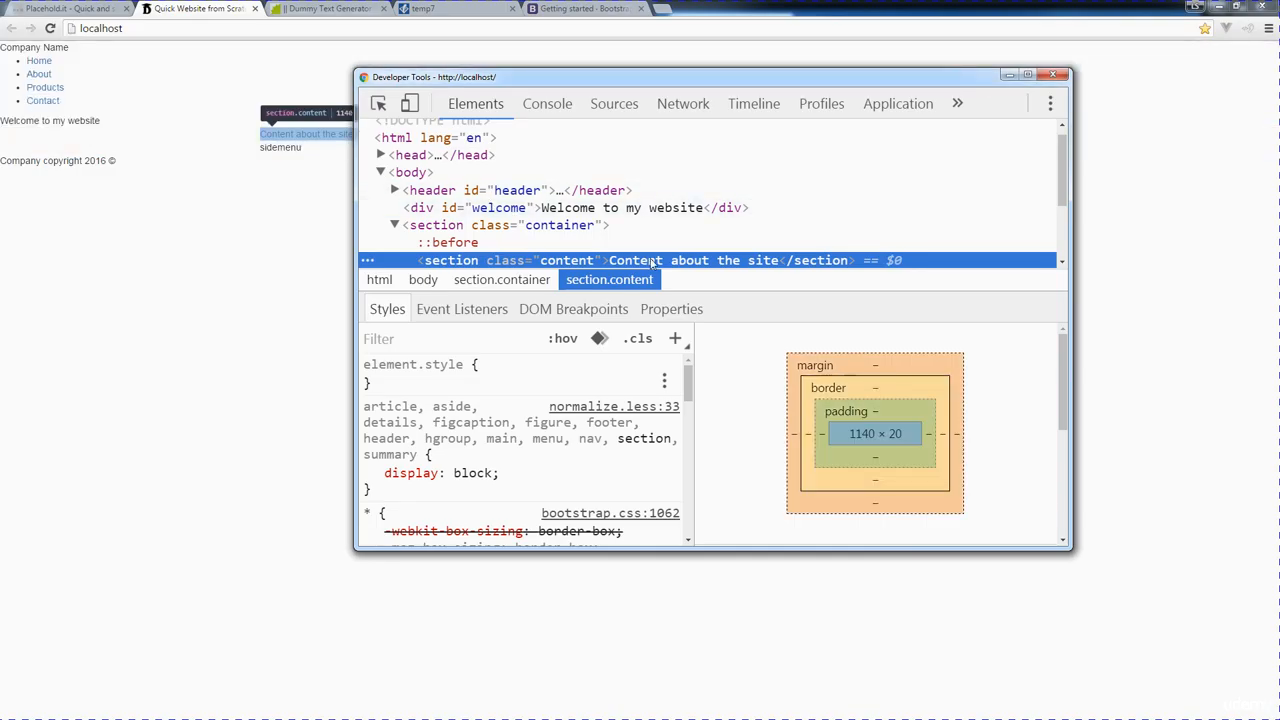
{"action": "mouse_move", "coordinate": [673, 237]}
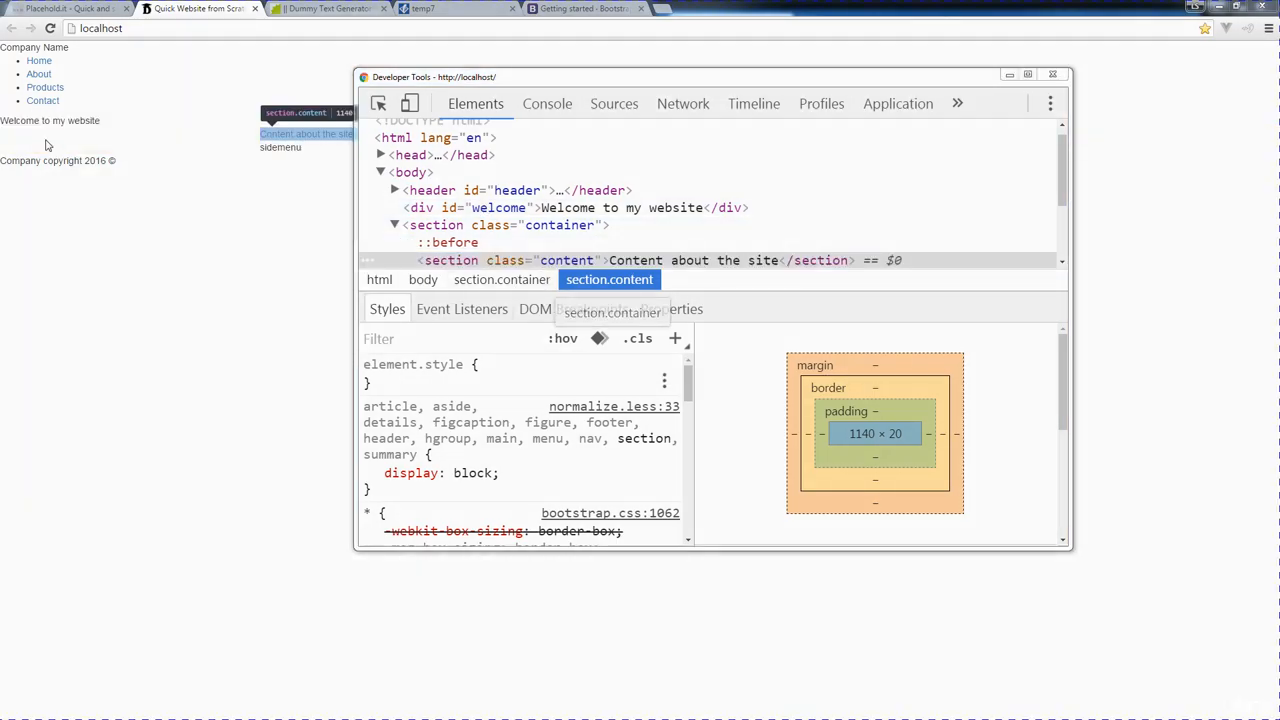
{"action": "mouse_move", "coordinate": [39, 74]}
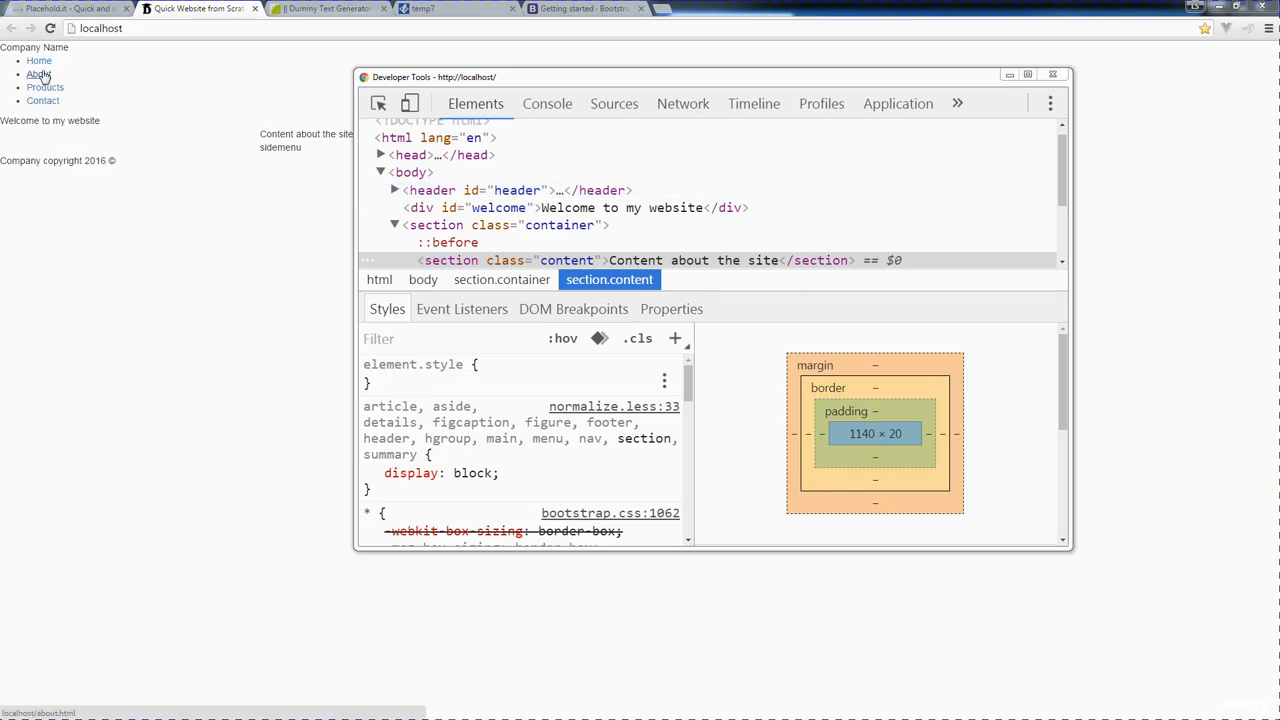
{"action": "mouse_move", "coordinate": [70, 75]}
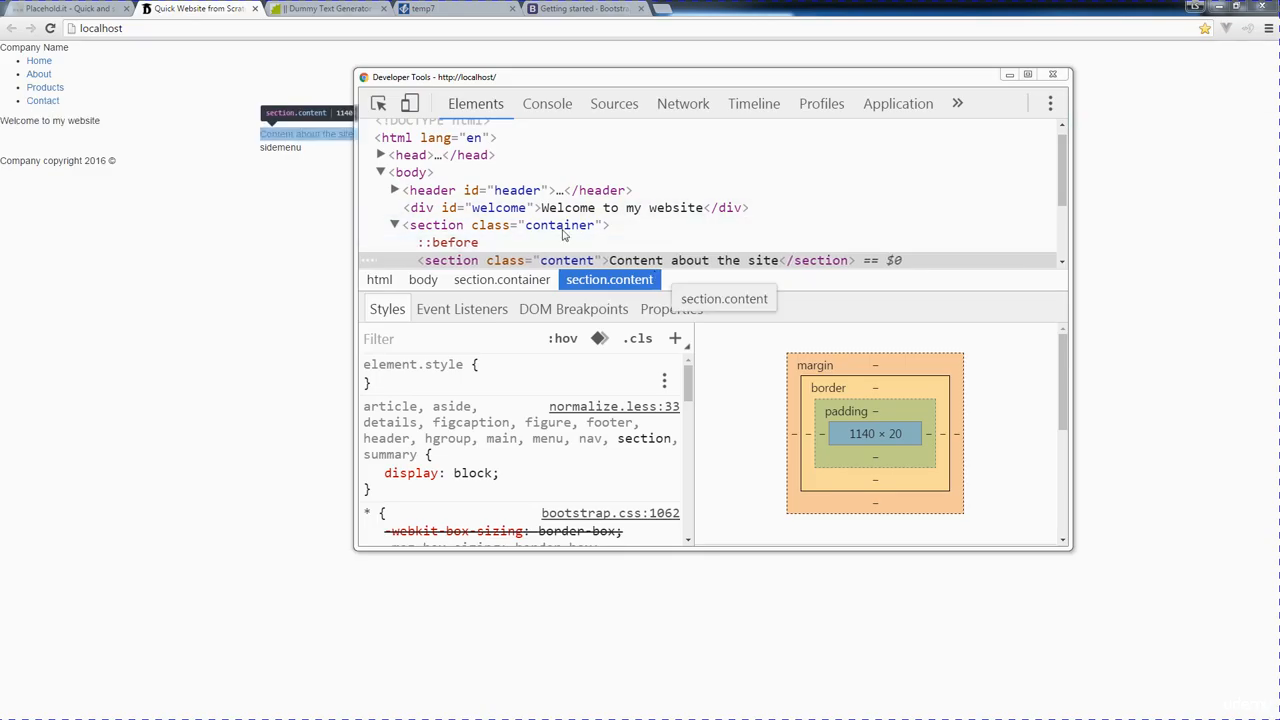
{"action": "mouse_move", "coordinate": [70, 336]}
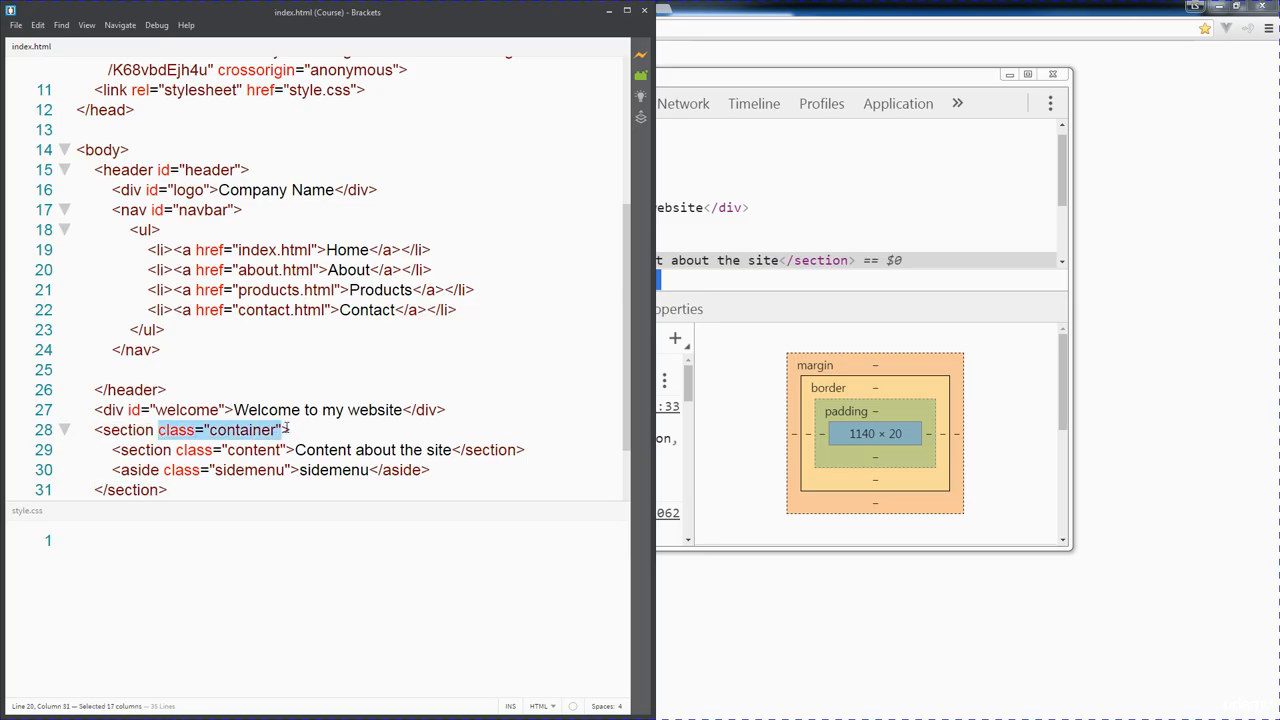
{"action": "mouse_move", "coordinate": [245, 362]}
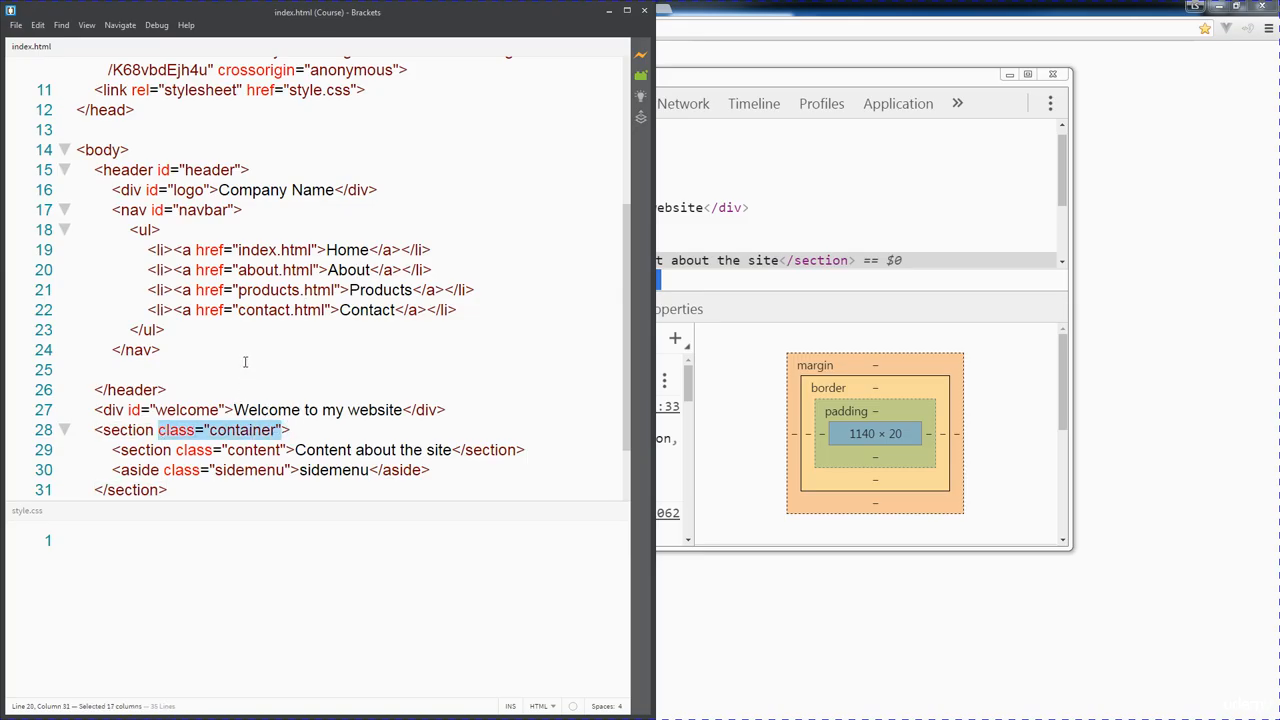
Add class="container" to the header tag, then move to the next tag.
{"action": "left_click", "coordinate": [245, 170]}
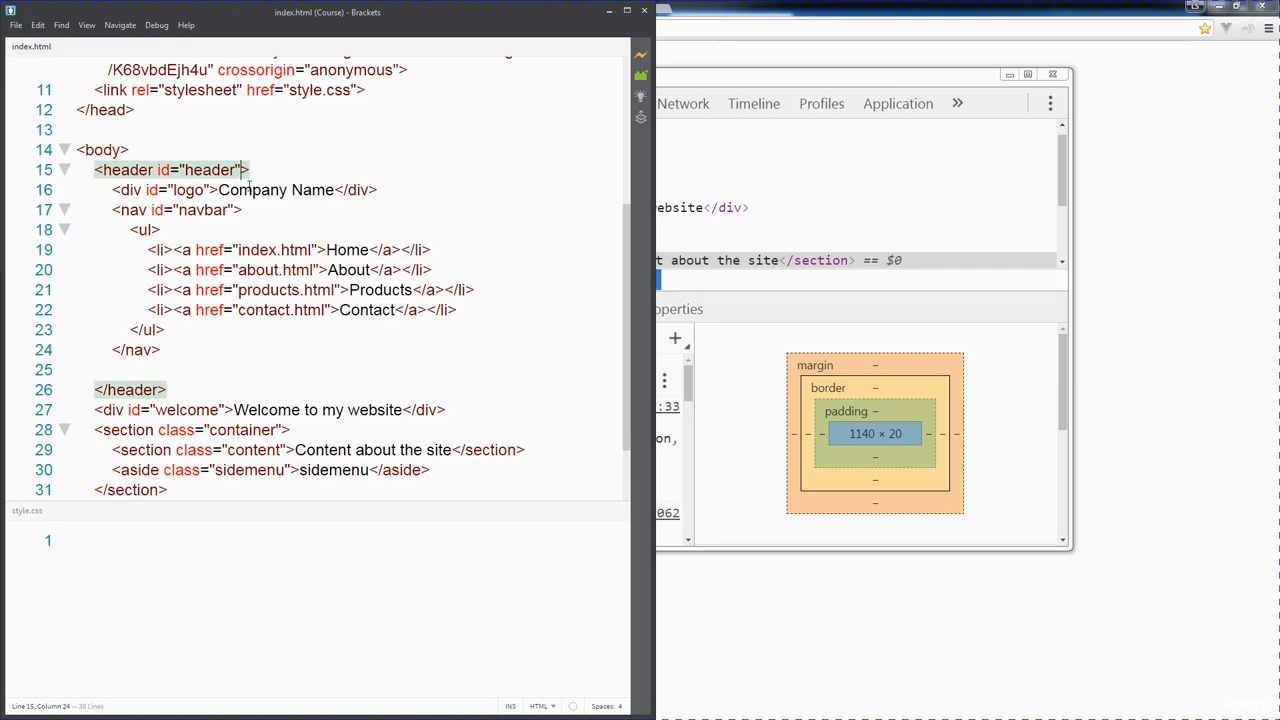
{"action": "type", "text": "class=\"container\""}
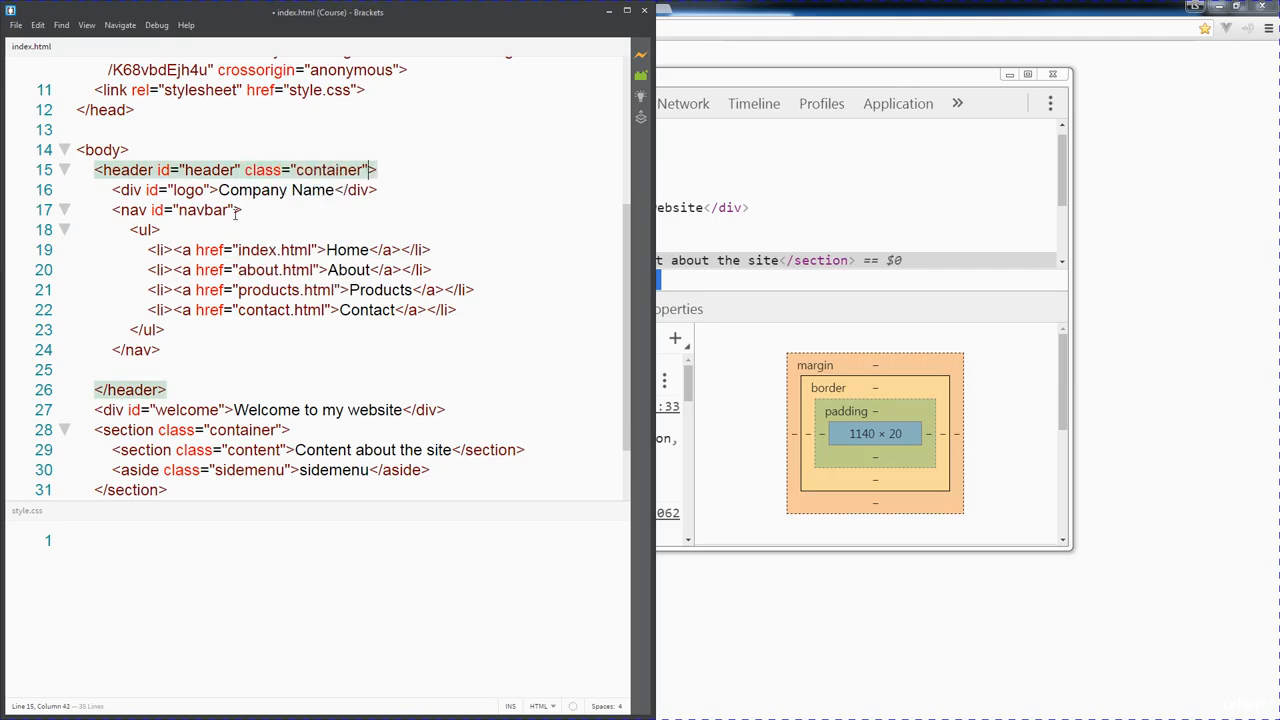
{"action": "left_click", "coordinate": [228, 409]}
{"action": "type", "text": "\" class=\"container"}
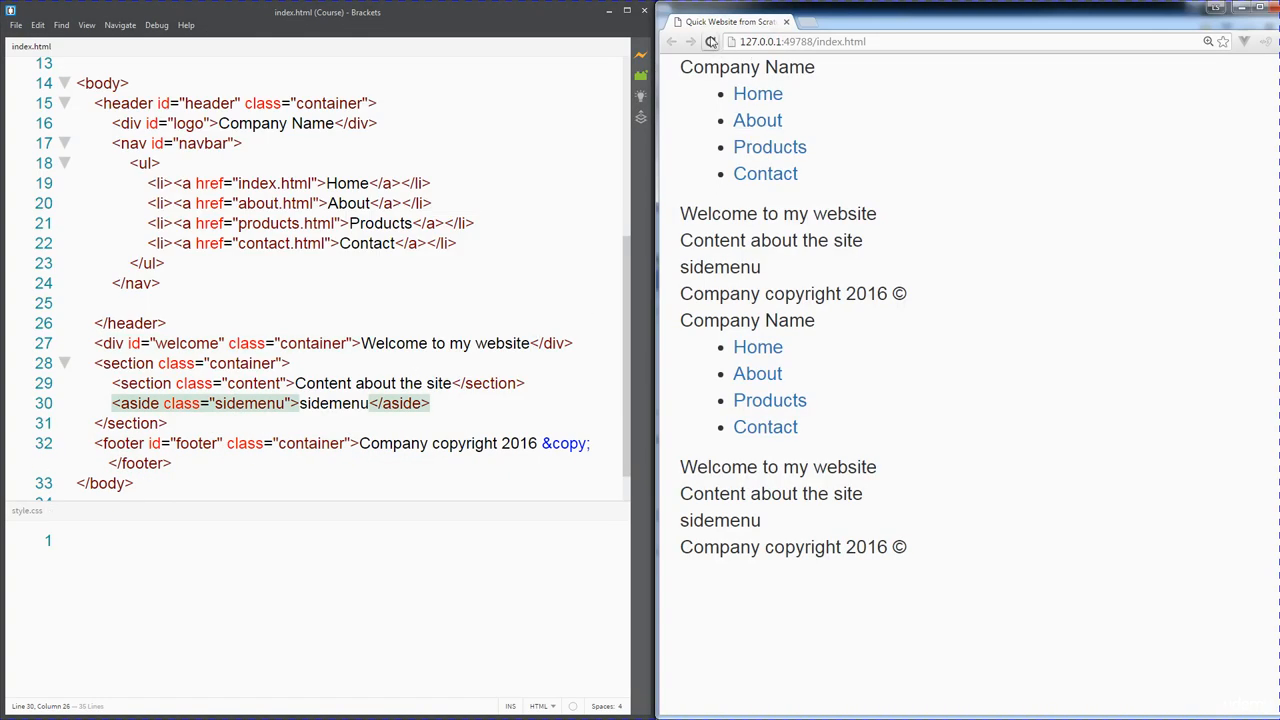
{"action": "left_click", "coordinate": [710, 41]}
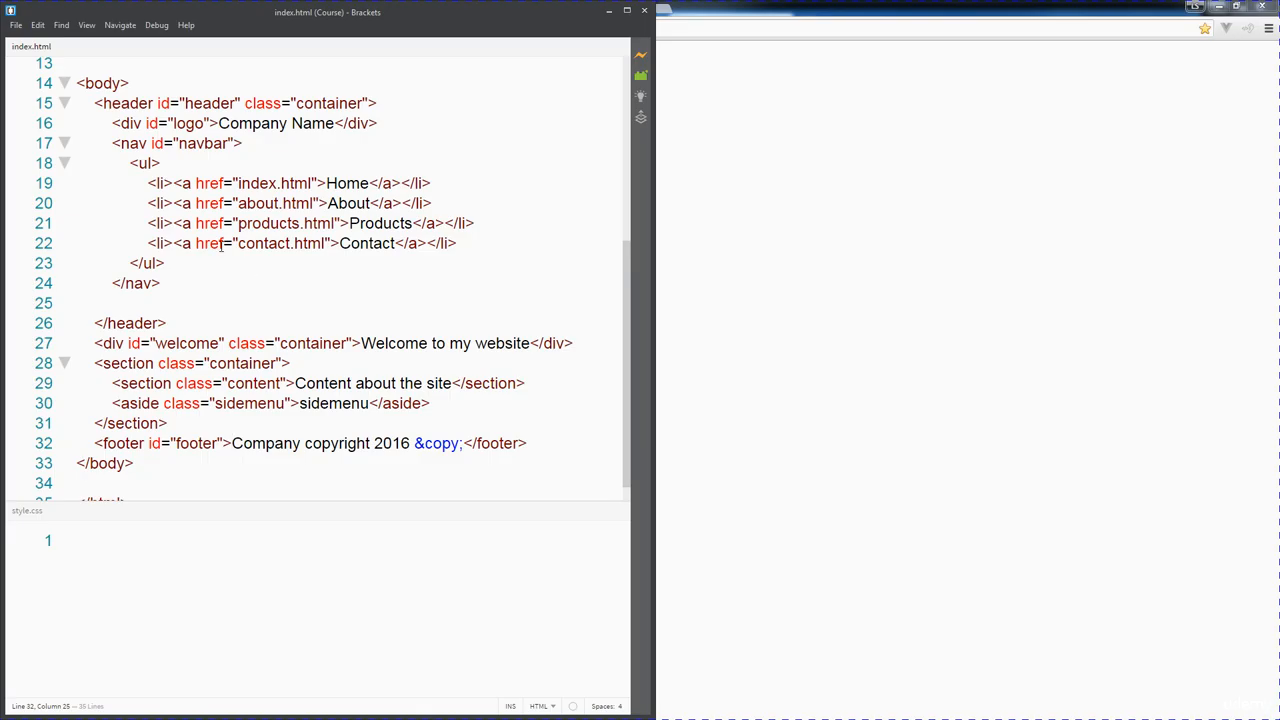
{"action": "mouse_move", "coordinate": [294, 324]}
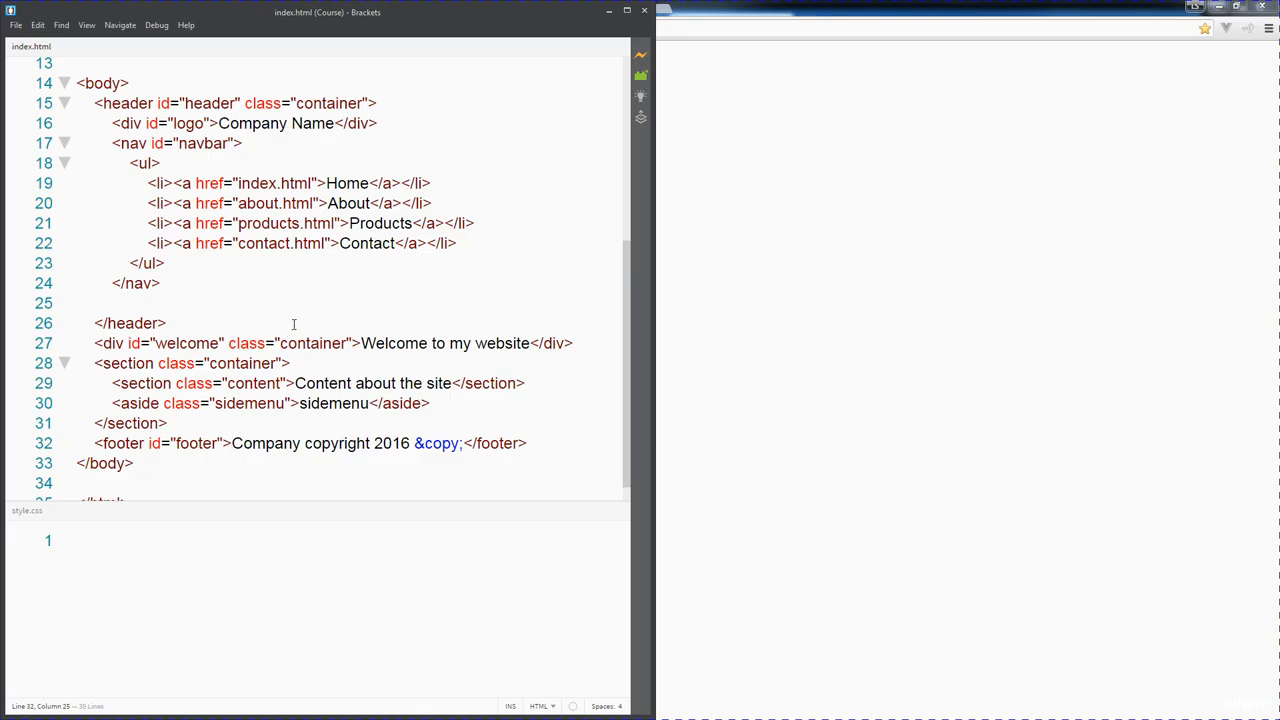
{"action": "mouse_move", "coordinate": [222, 428]}
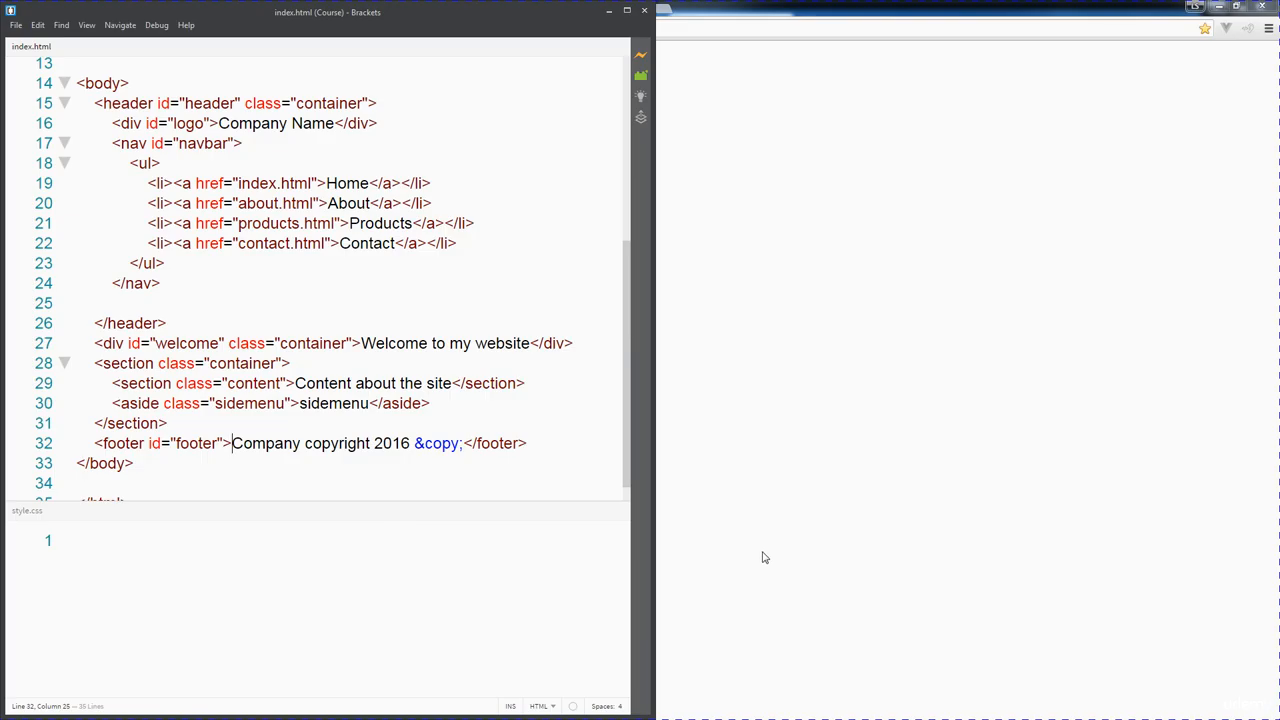
{"action": "mouse_move", "coordinate": [1209, 618]}
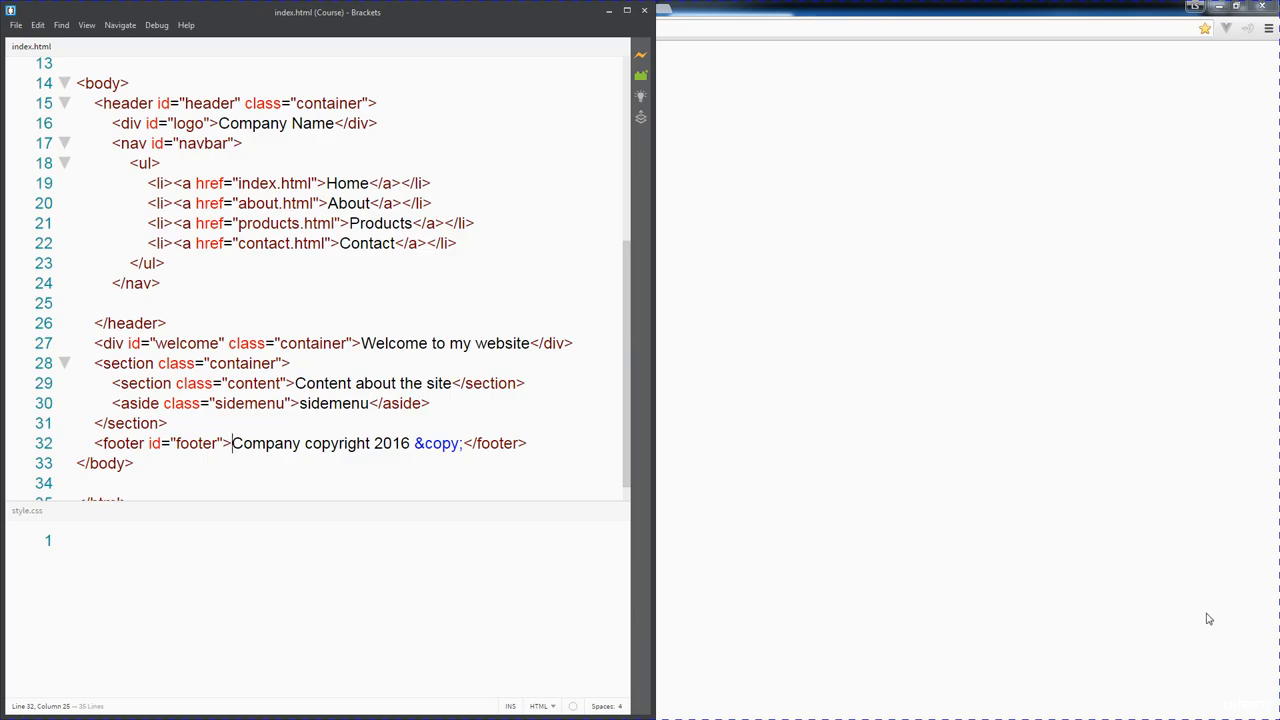
{"action": "mouse_move", "coordinate": [651, 457]}
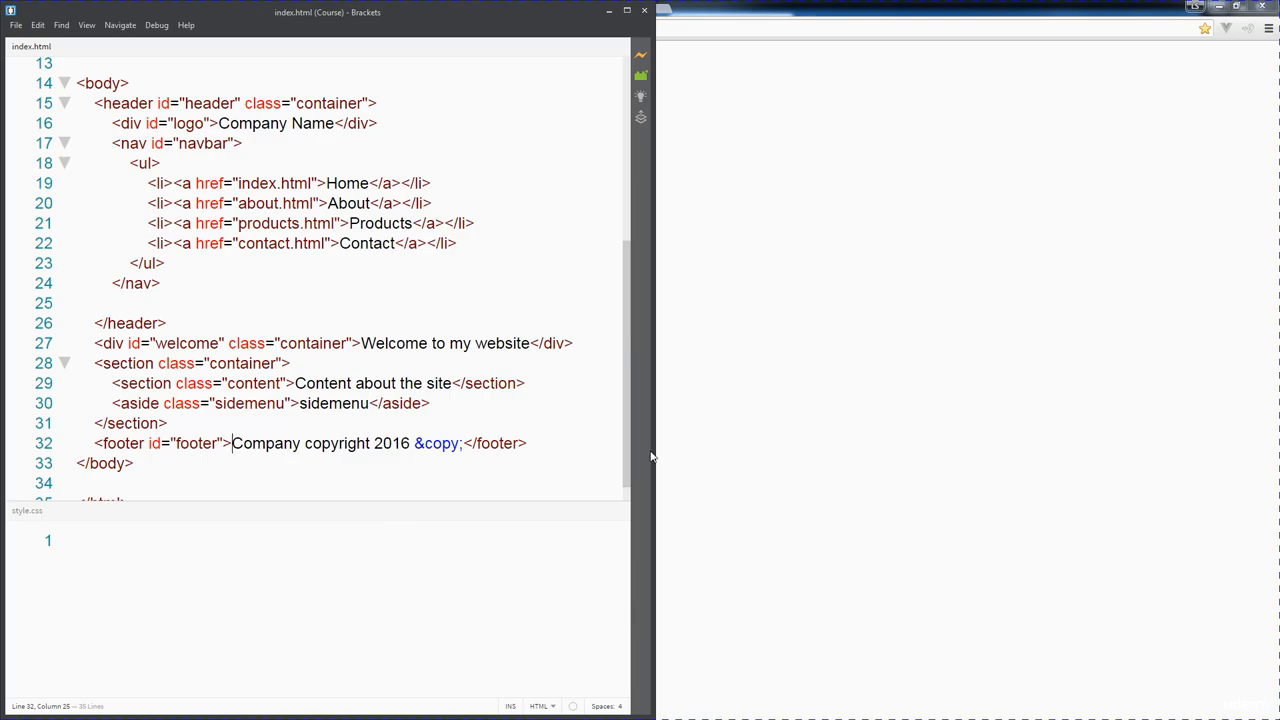